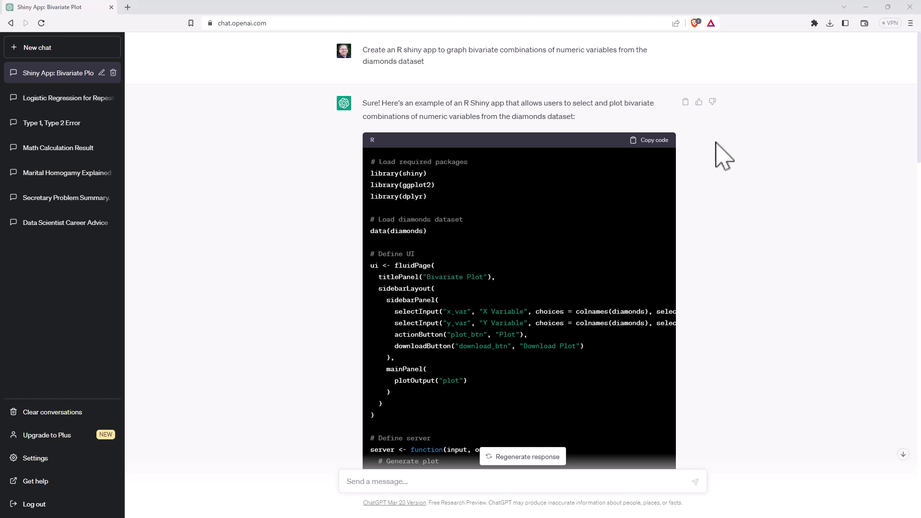
mouse_move(738, 176)
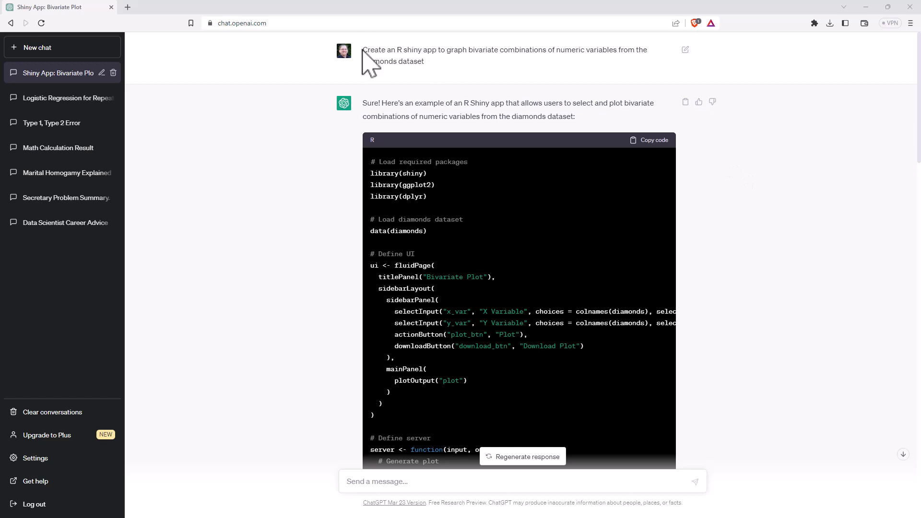
mouse_move(433, 50)
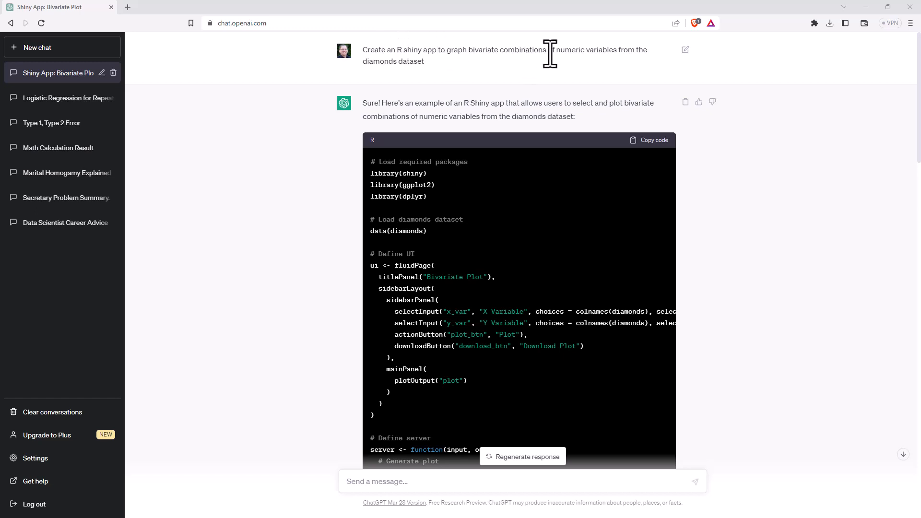
mouse_move(384, 79)
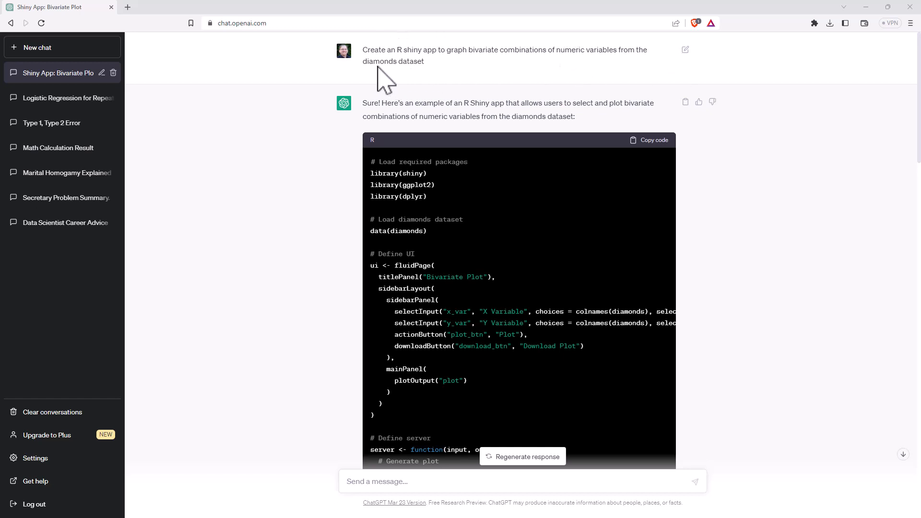
mouse_move(591, 18)
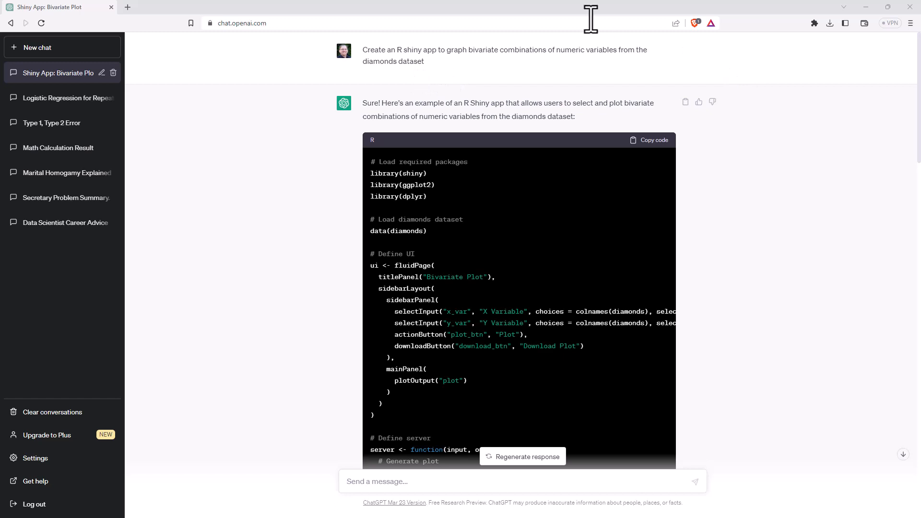
mouse_move(424, 82)
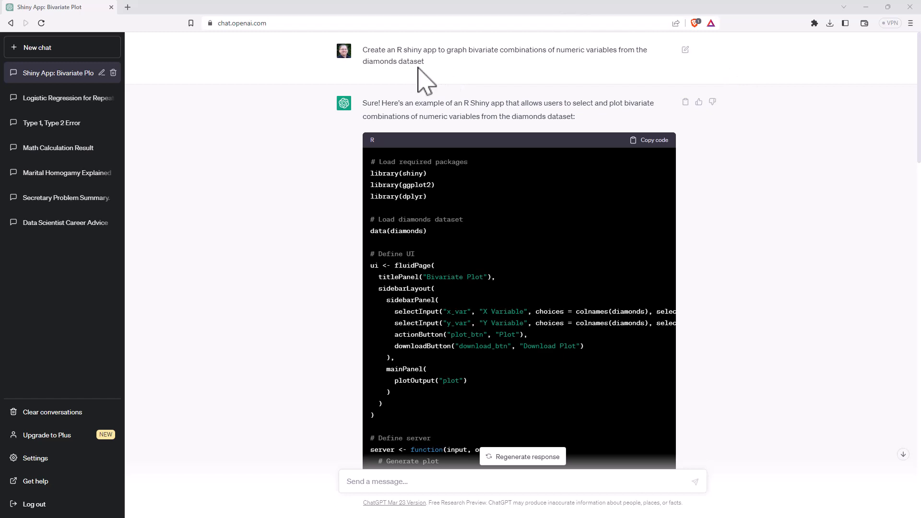
mouse_move(424, 82)
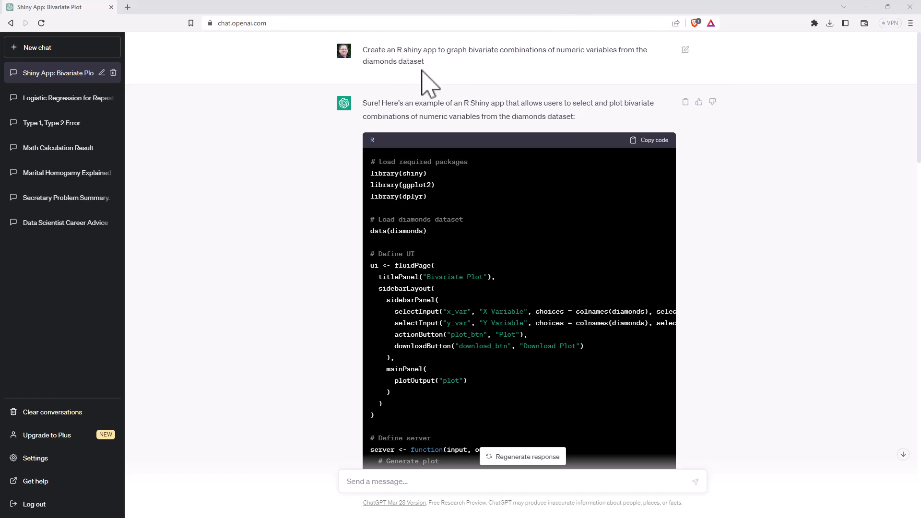
mouse_move(540, 76)
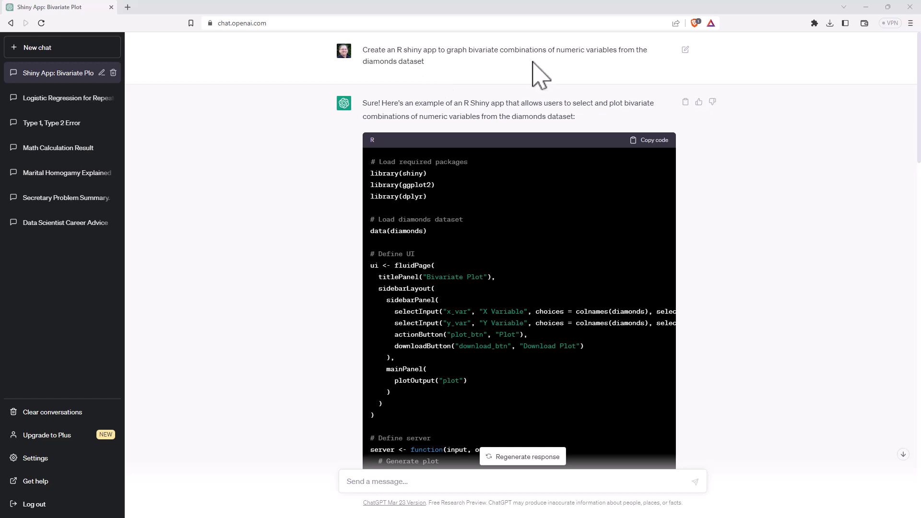
mouse_move(537, 76)
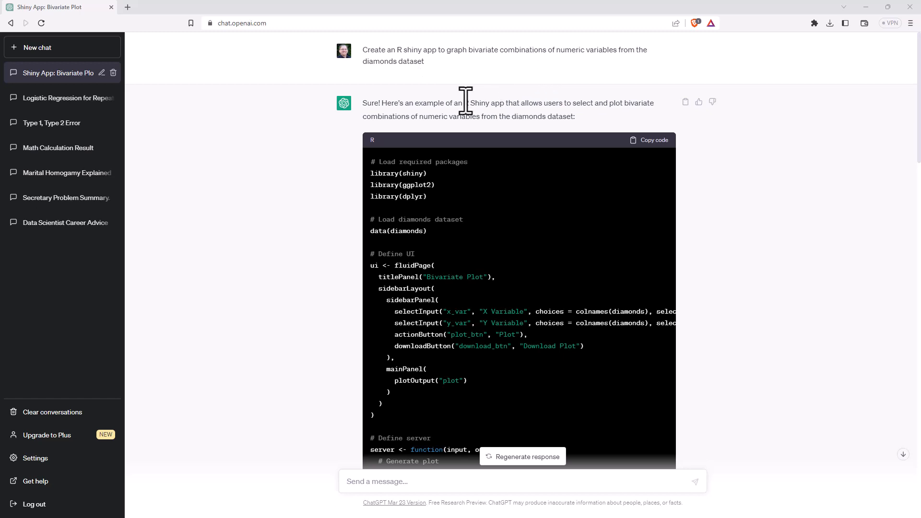
mouse_move(457, 195)
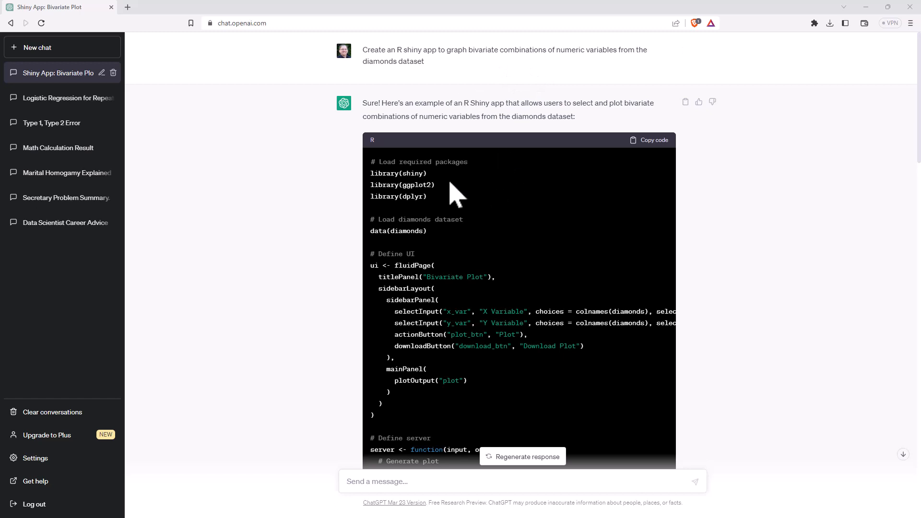
Scroll through the app.R Shiny code and launch it with Run App
scroll("down", 3)
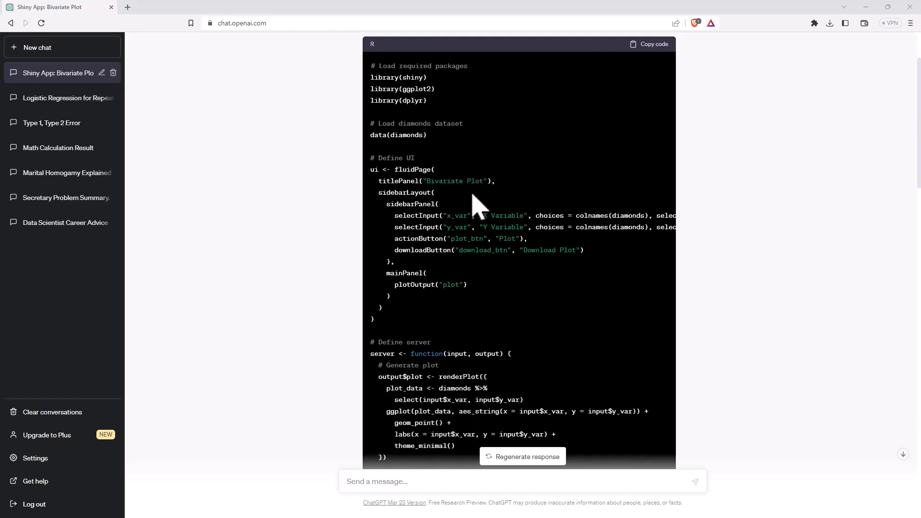
scroll("down", 3)
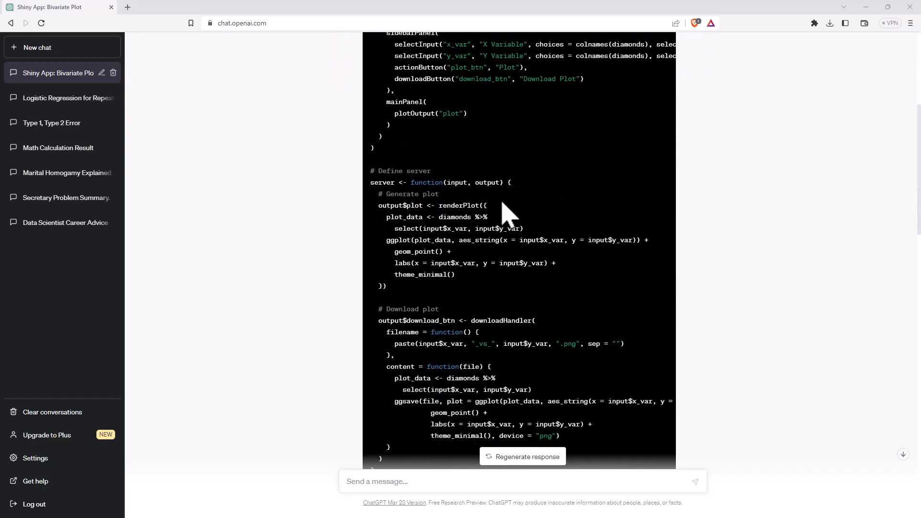
scroll("down", 3)
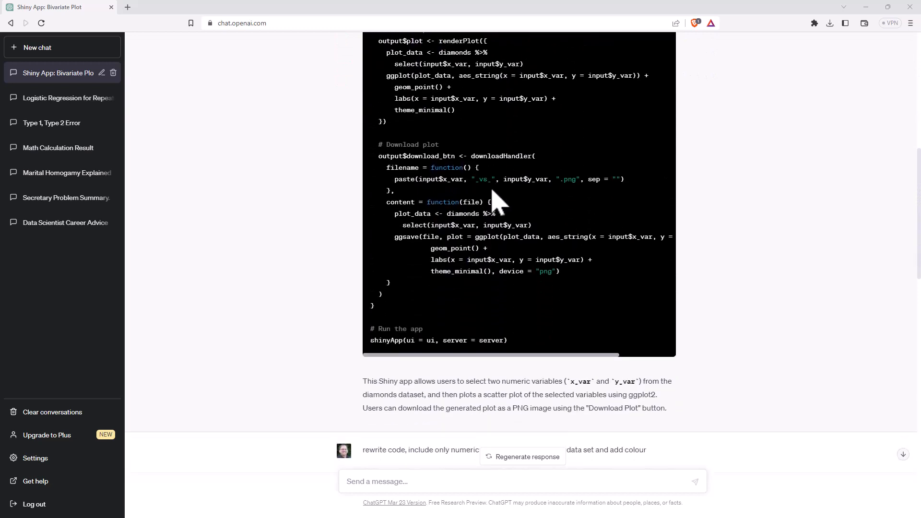
scroll("down", 3)
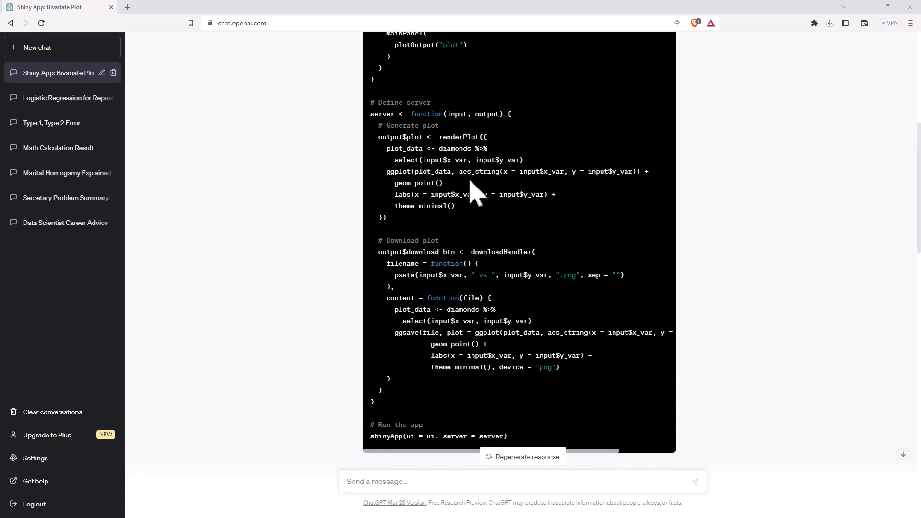
scroll("down", 3)
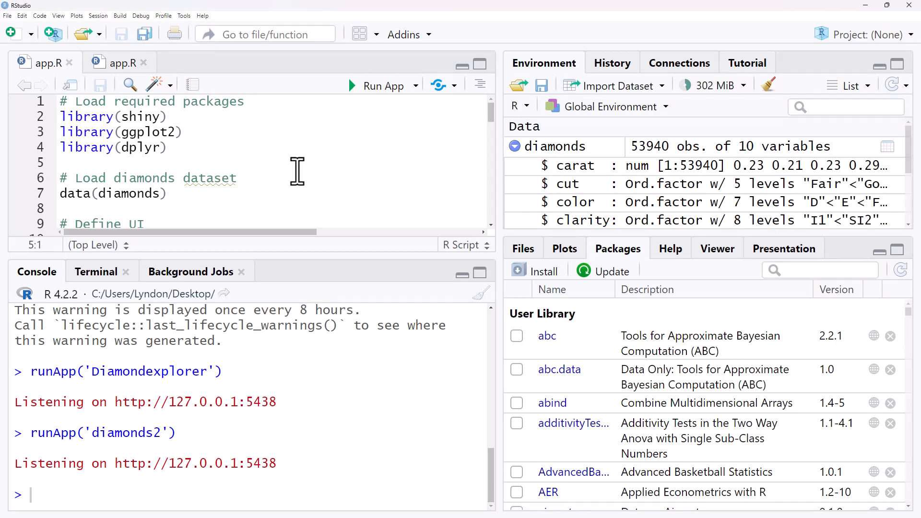
mouse_move(379, 97)
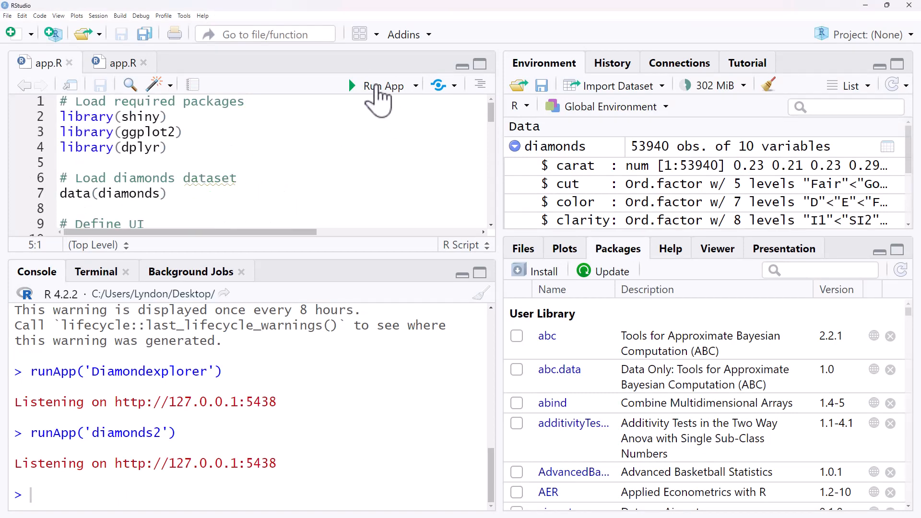
left_click(383, 86)
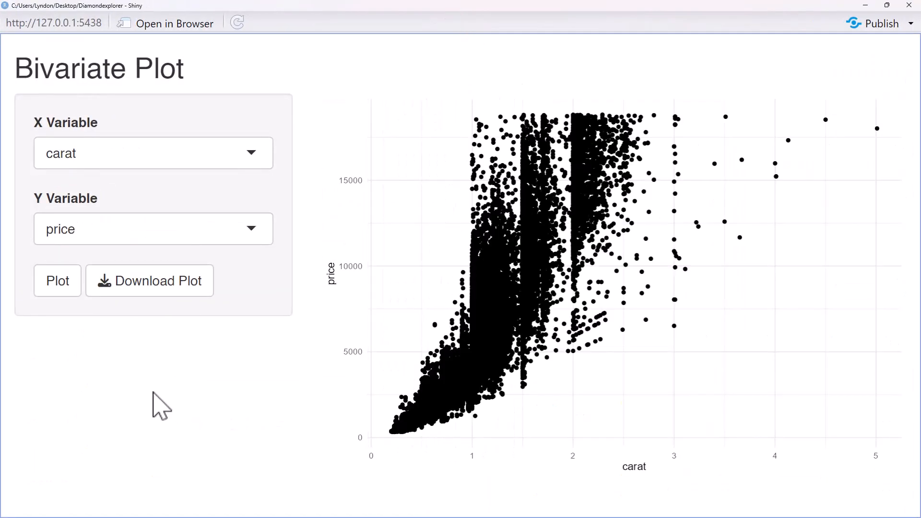
mouse_move(256, 406)
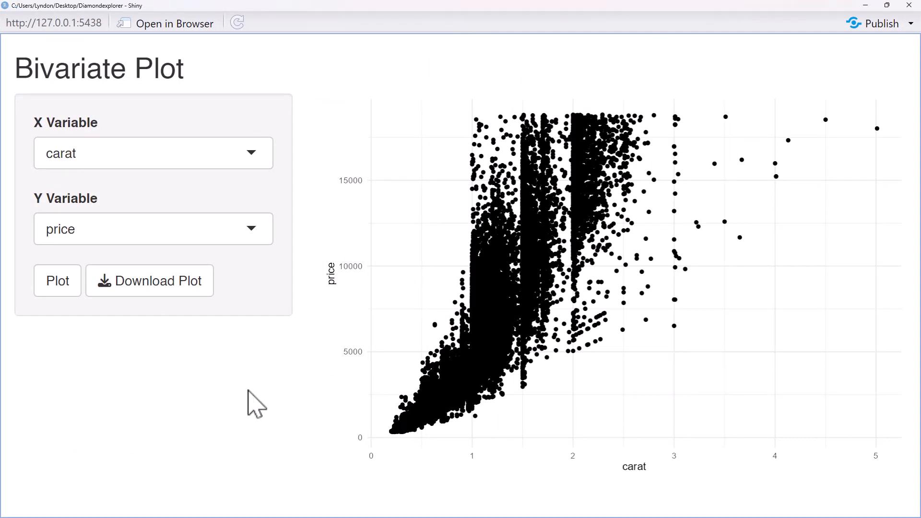
mouse_move(601, 181)
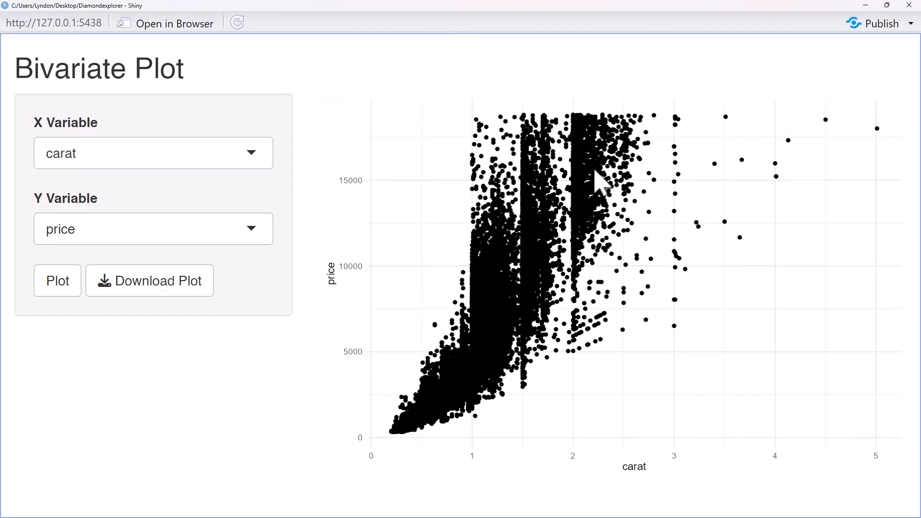
mouse_move(115, 227)
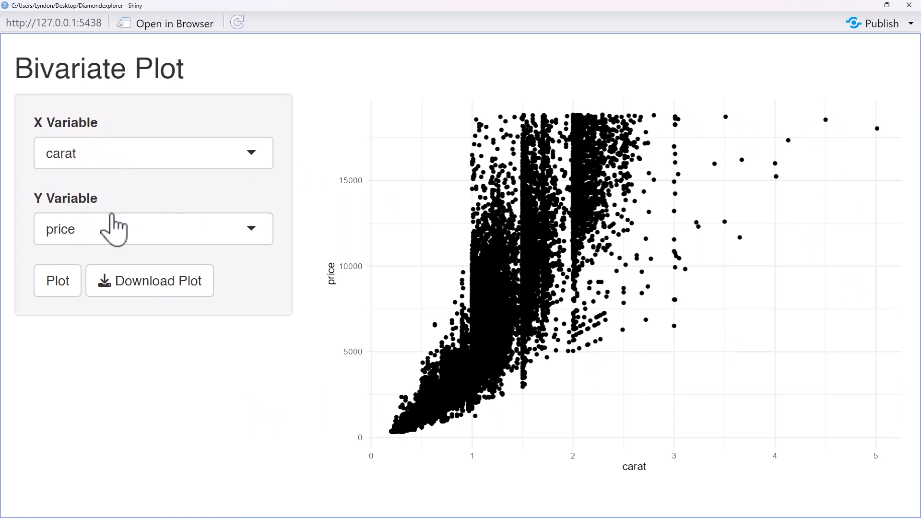
Set the X variable to color and redraw the plot of color against price
left_click(152, 153)
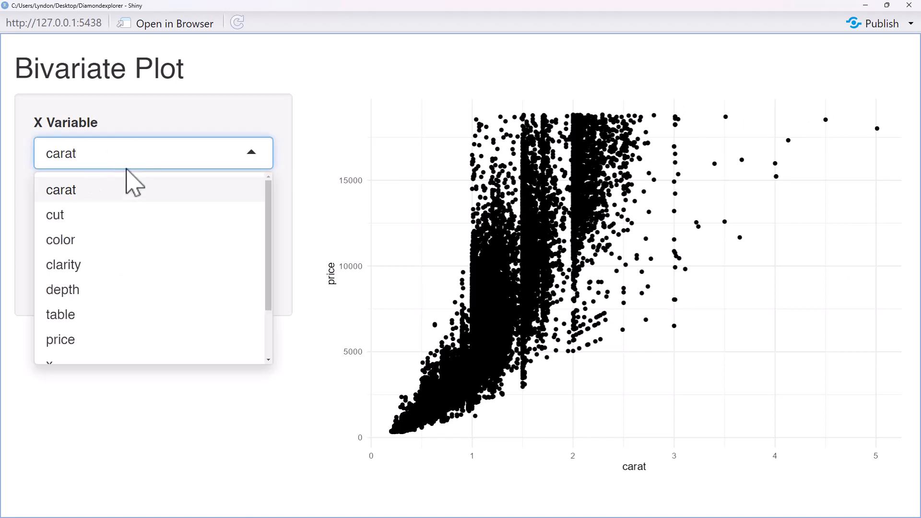
scroll("down", 3)
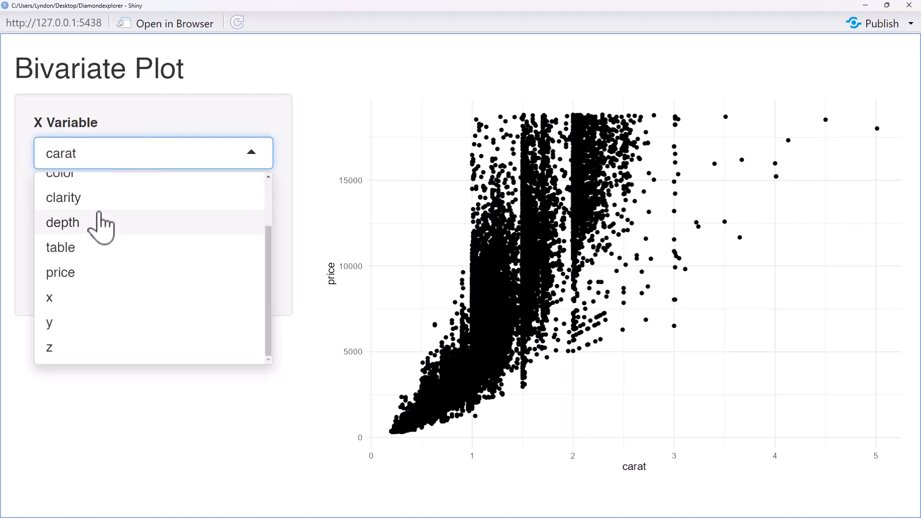
mouse_move(103, 265)
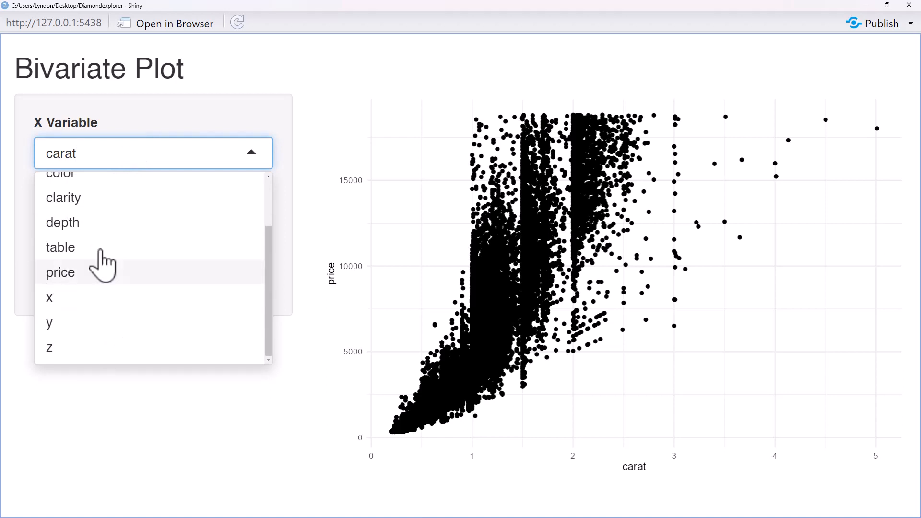
scroll("up", 3)
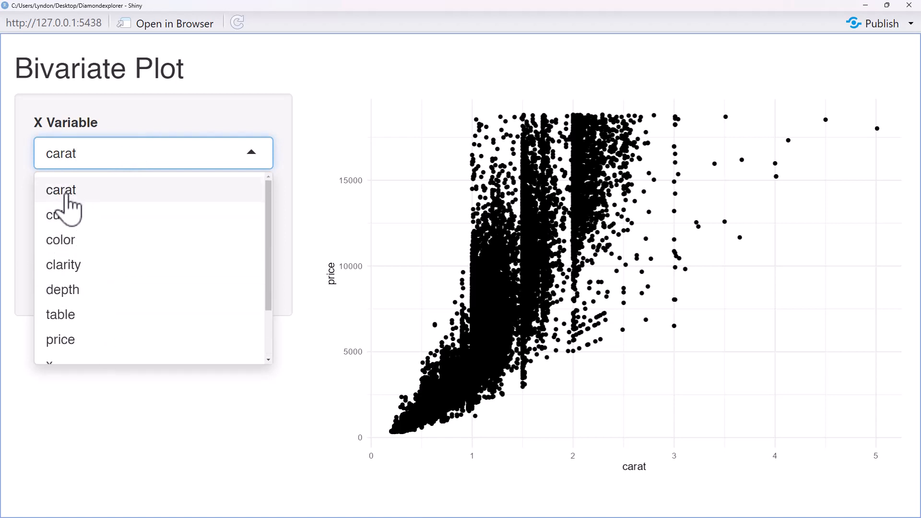
left_click(60, 240)
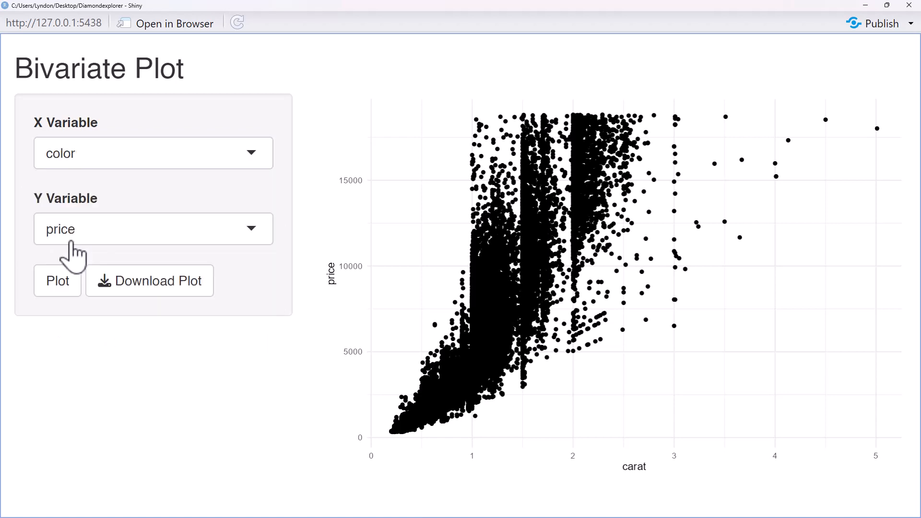
left_click(57, 280)
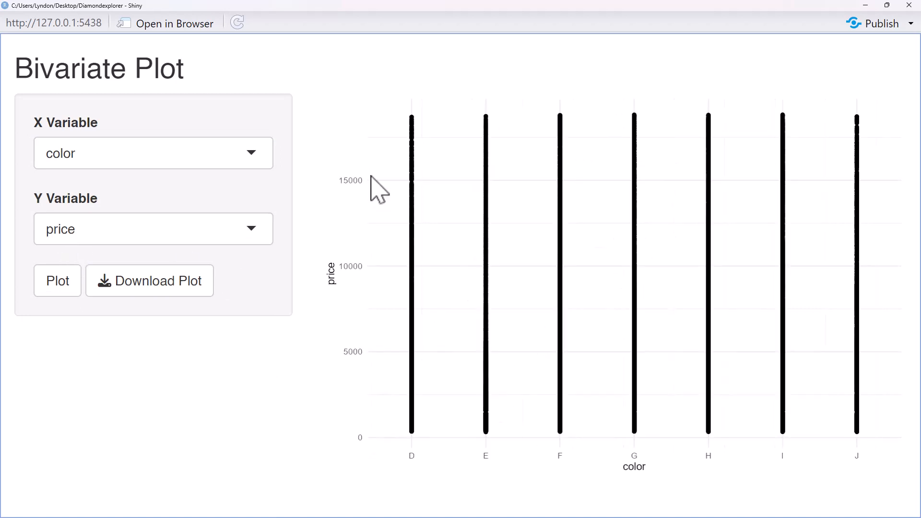
mouse_move(120, 147)
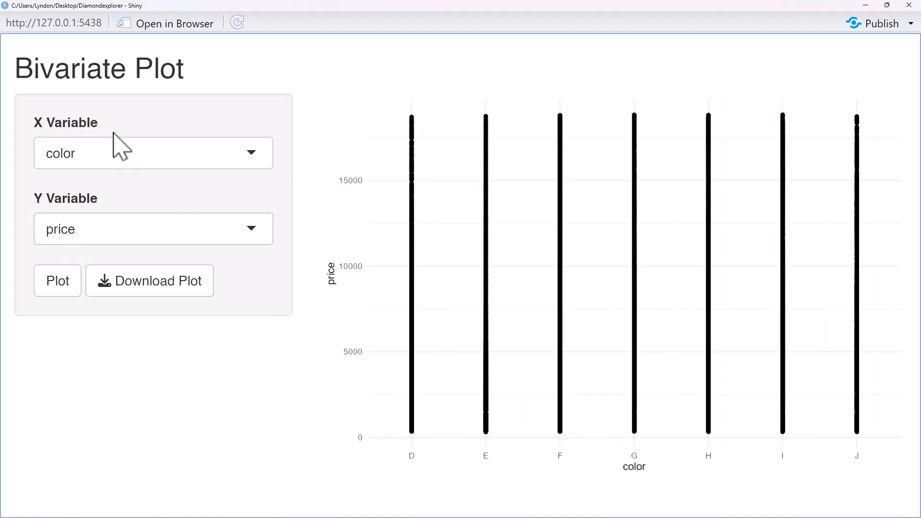
Switch X back to carat and redraw the carat-versus-price scatterplot
left_click(153, 153)
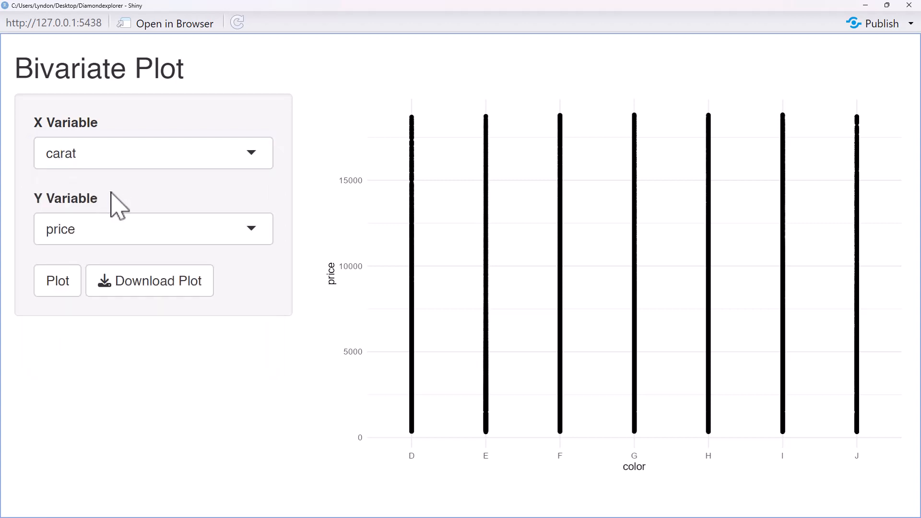
left_click(57, 280)
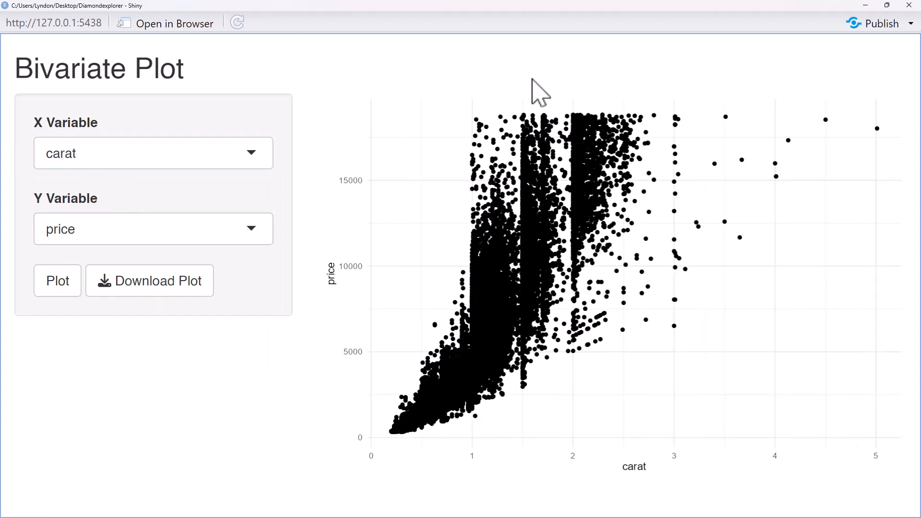
mouse_move(536, 66)
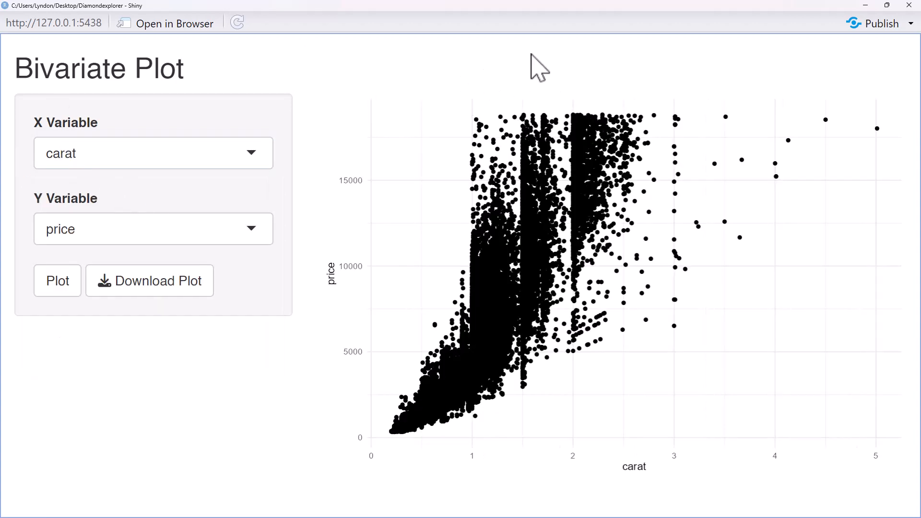
mouse_move(393, 55)
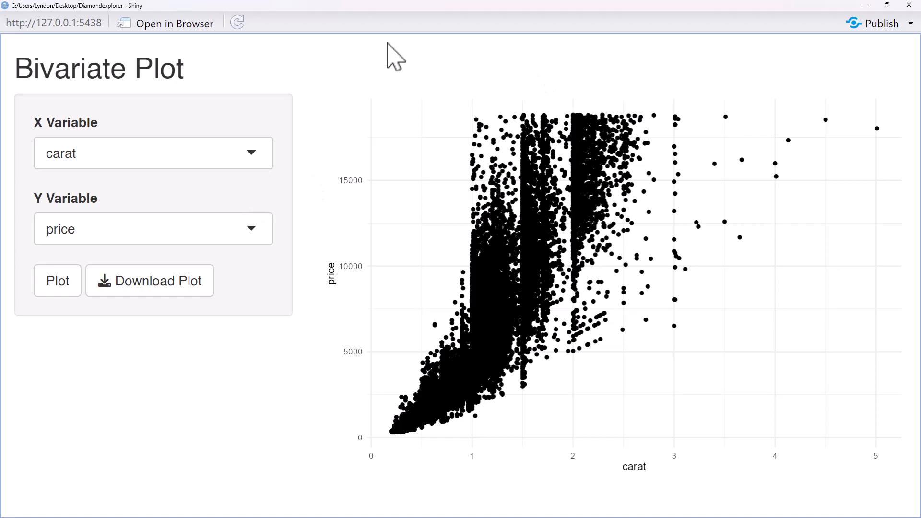
mouse_move(764, 140)
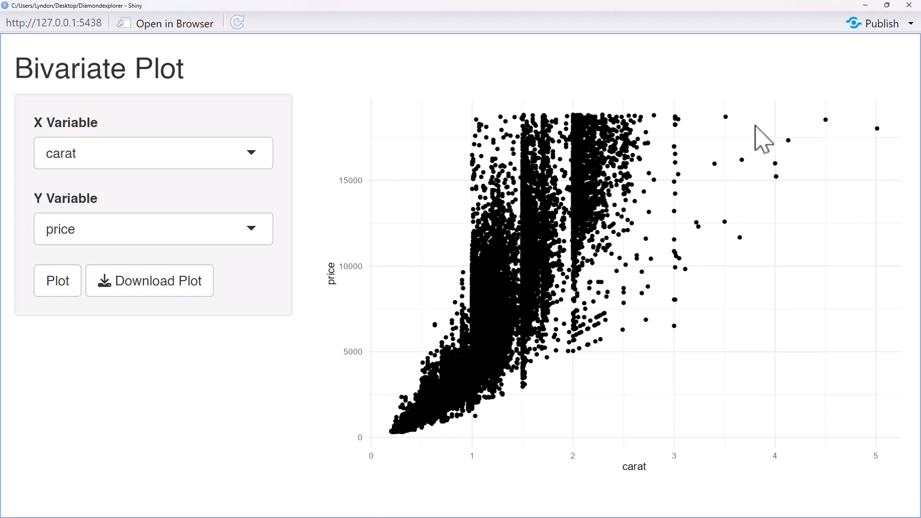
mouse_move(392, 377)
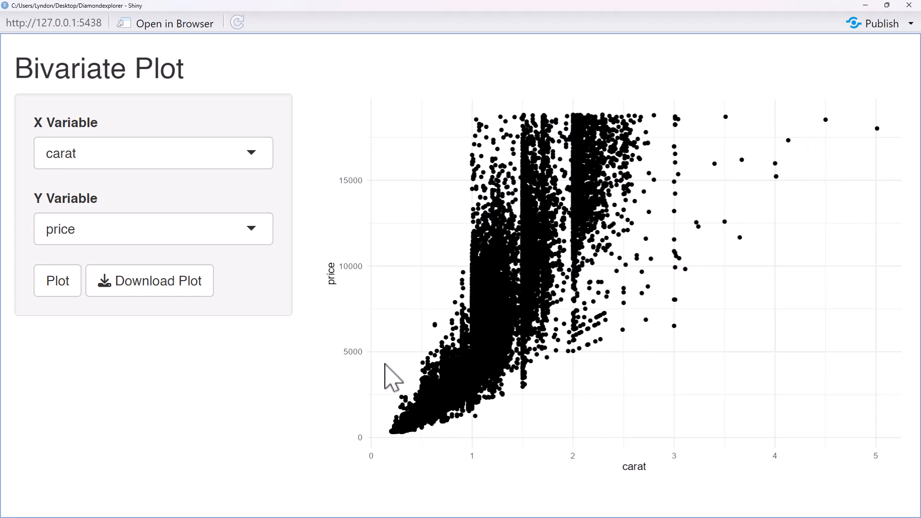
mouse_move(727, 115)
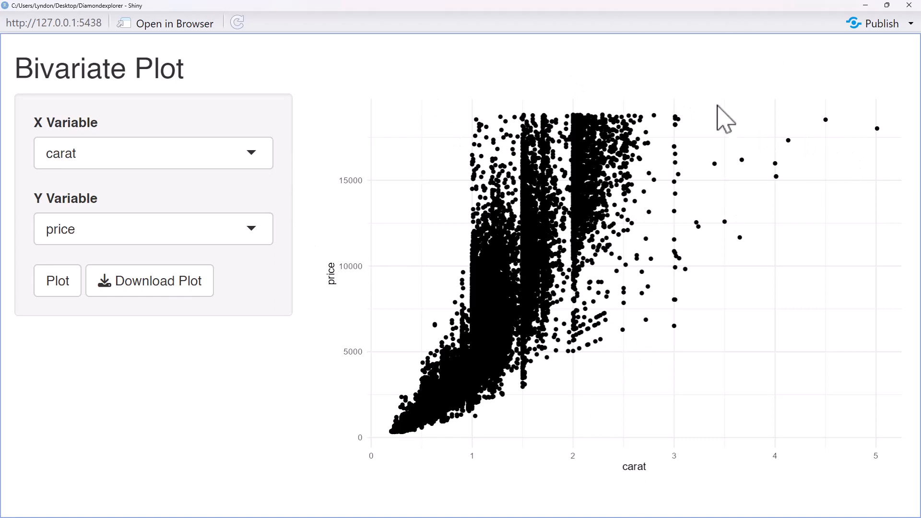
mouse_move(449, 91)
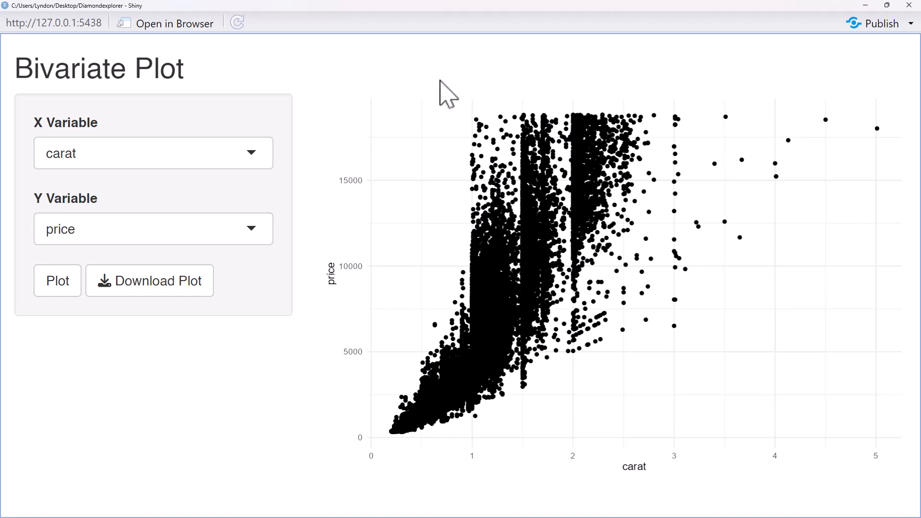
mouse_move(379, 80)
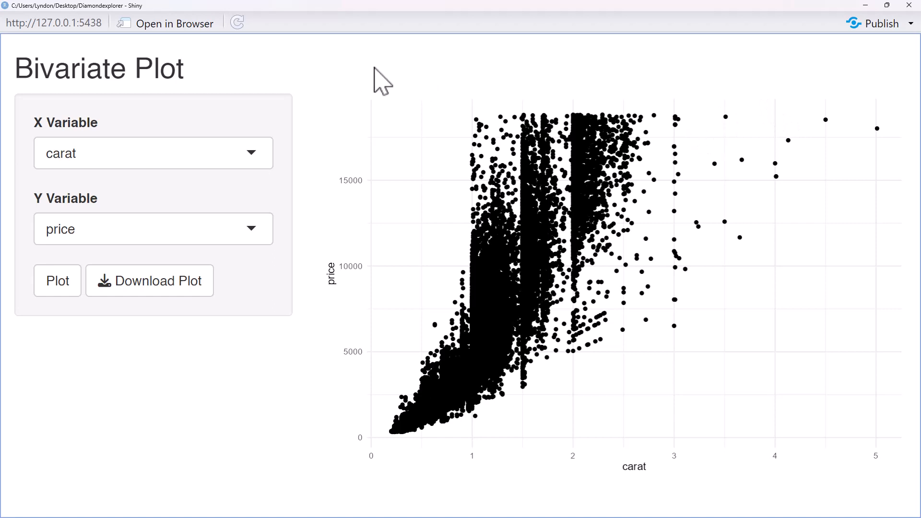
mouse_move(339, 92)
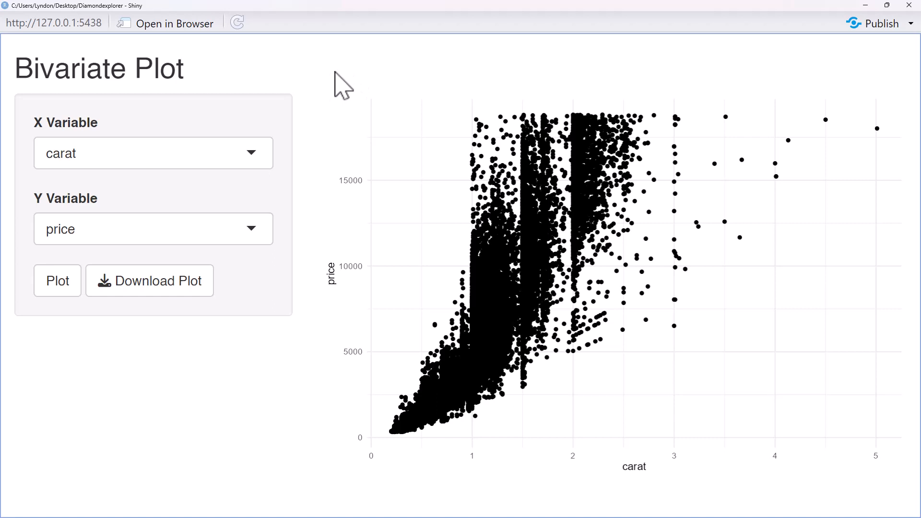
mouse_move(373, 261)
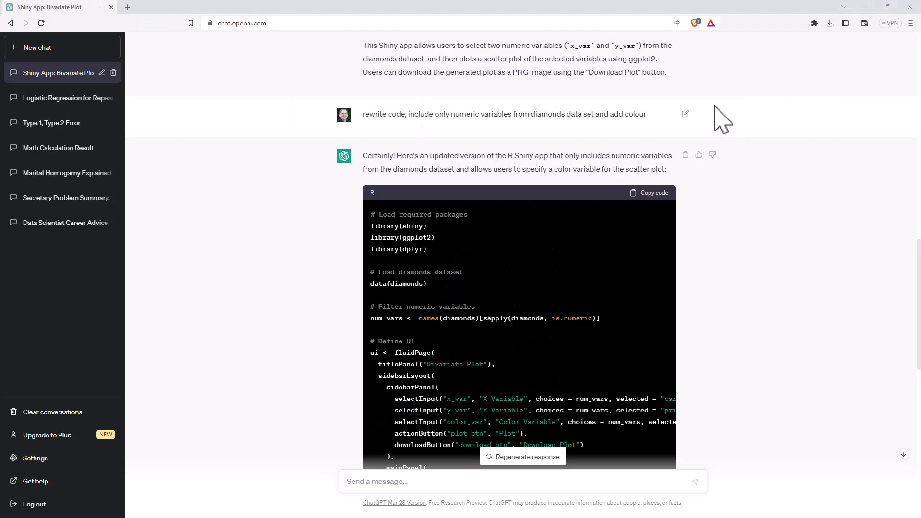
mouse_move(685, 114)
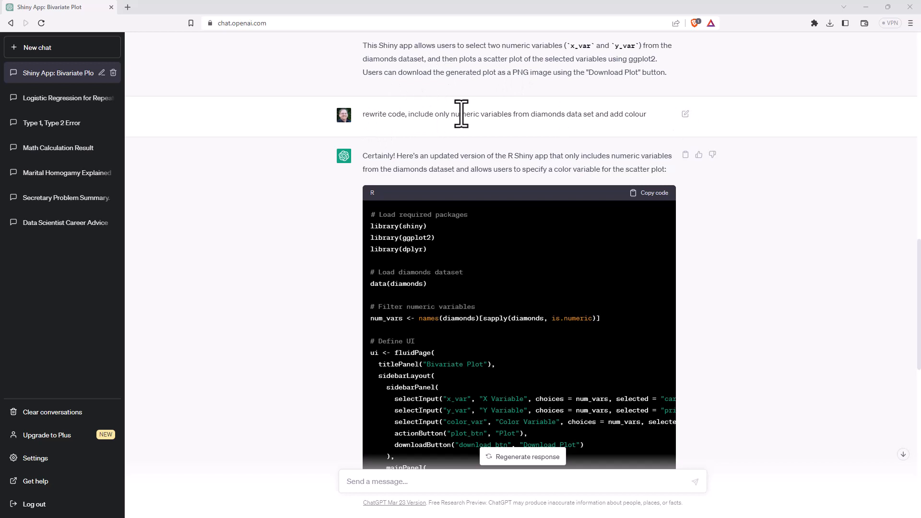
mouse_move(407, 130)
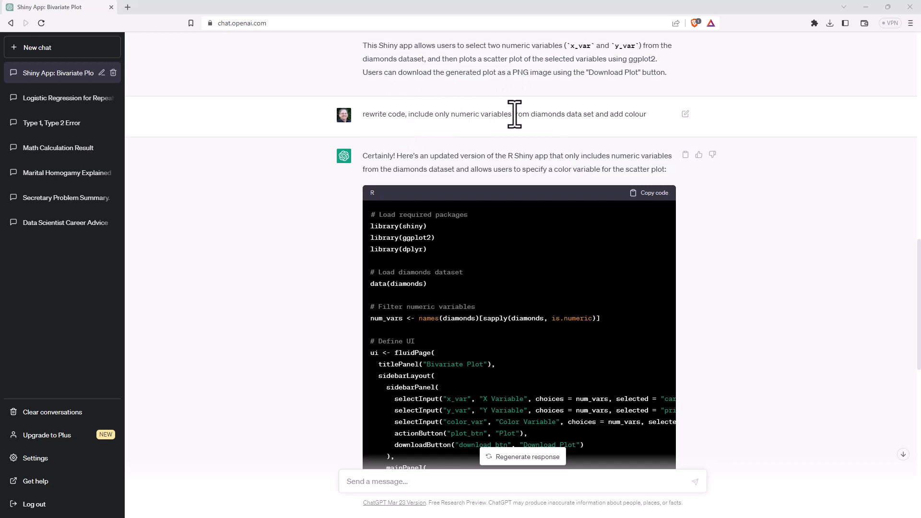
mouse_move(617, 116)
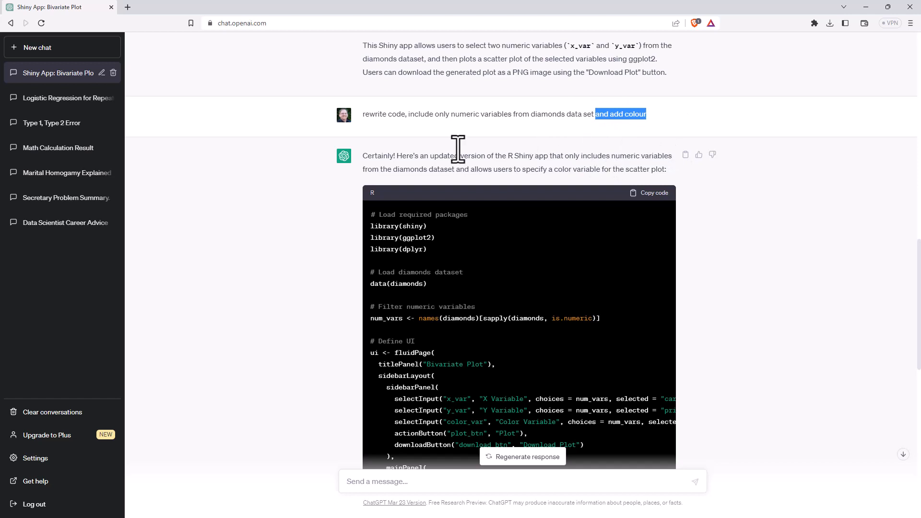
mouse_move(617, 202)
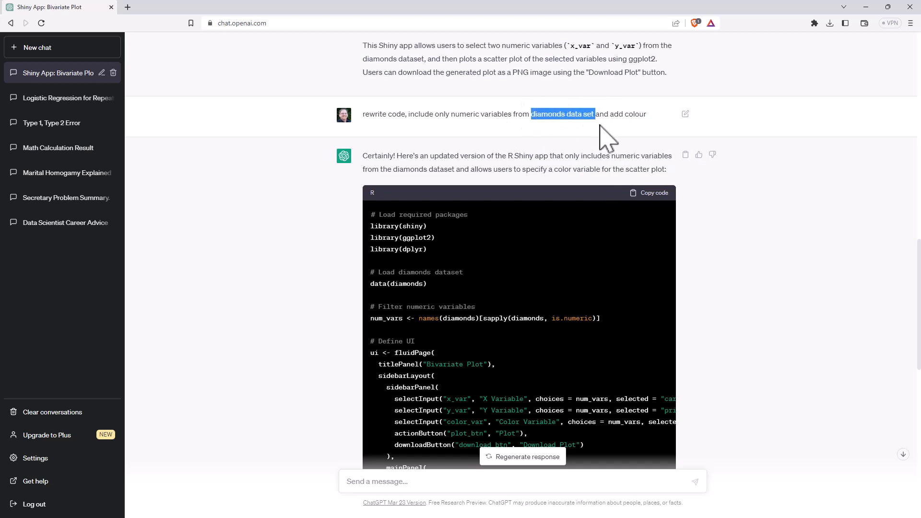
scroll("down", 3)
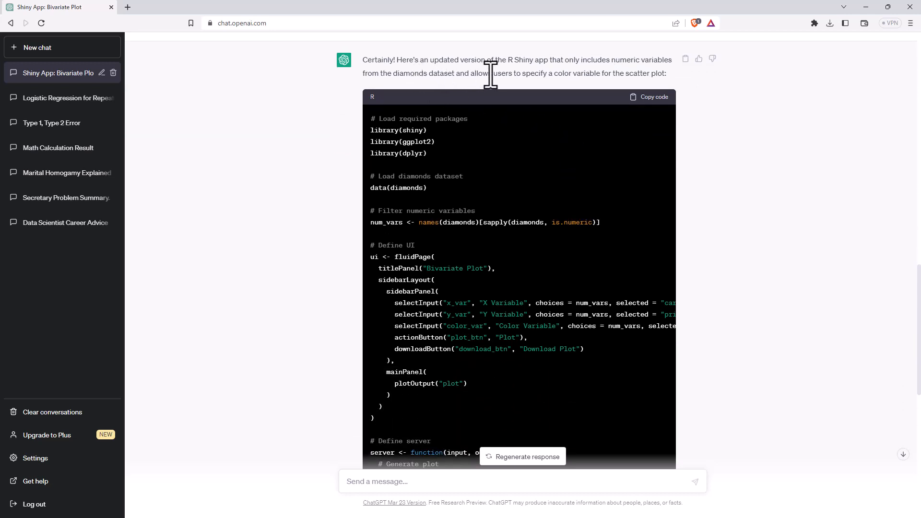
left_click_drag(492, 73, 622, 73)
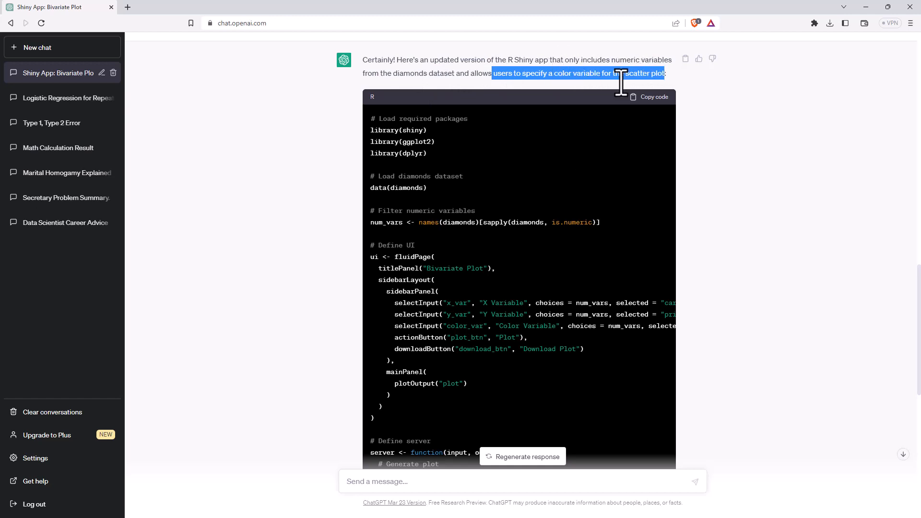
mouse_move(615, 212)
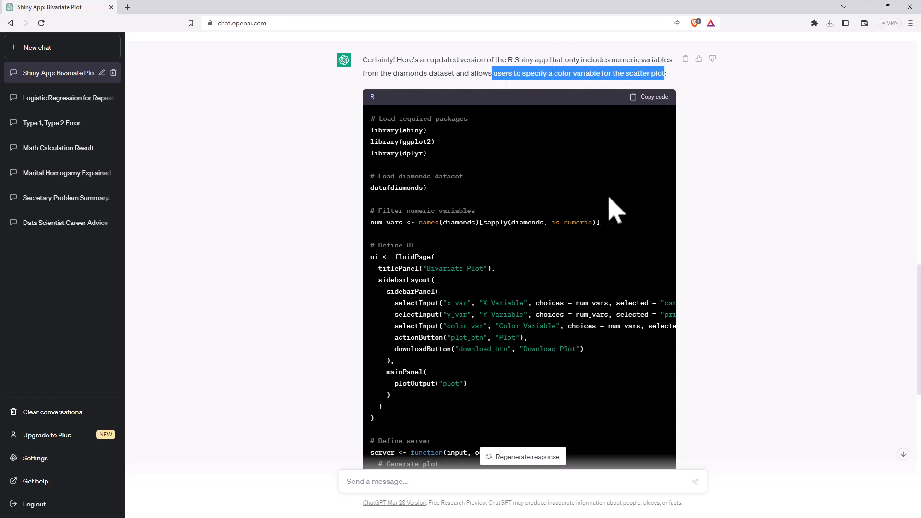
mouse_move(599, 223)
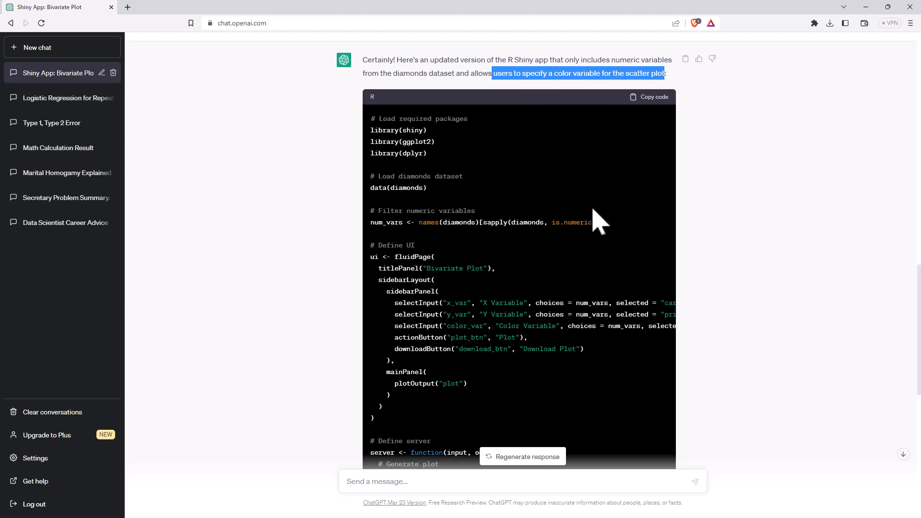
mouse_move(595, 229)
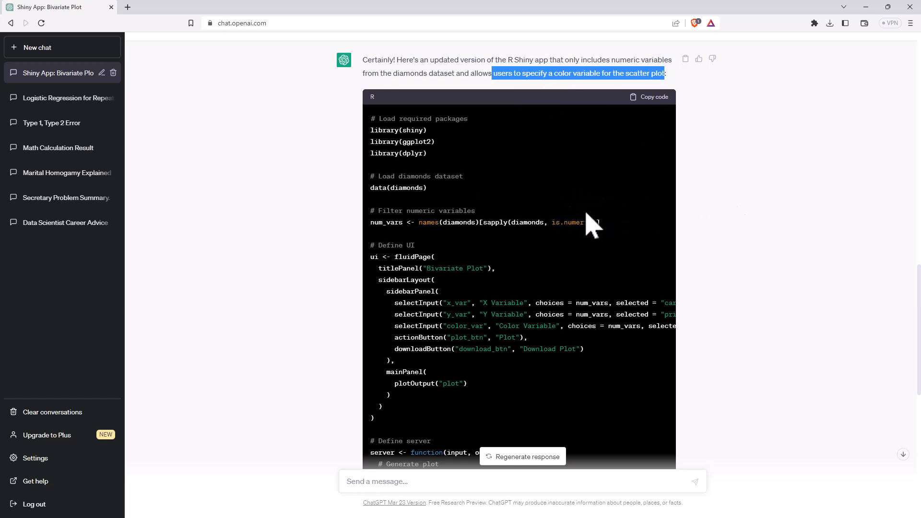
mouse_move(617, 211)
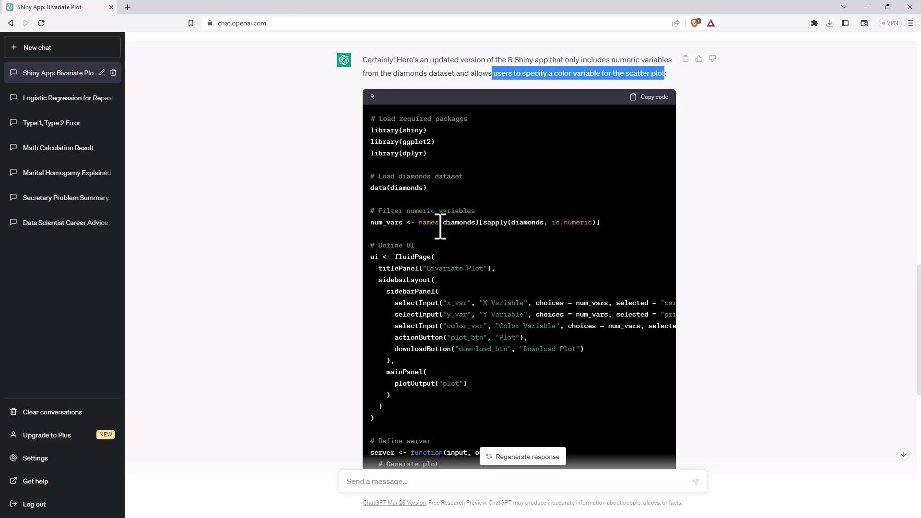
mouse_move(827, 193)
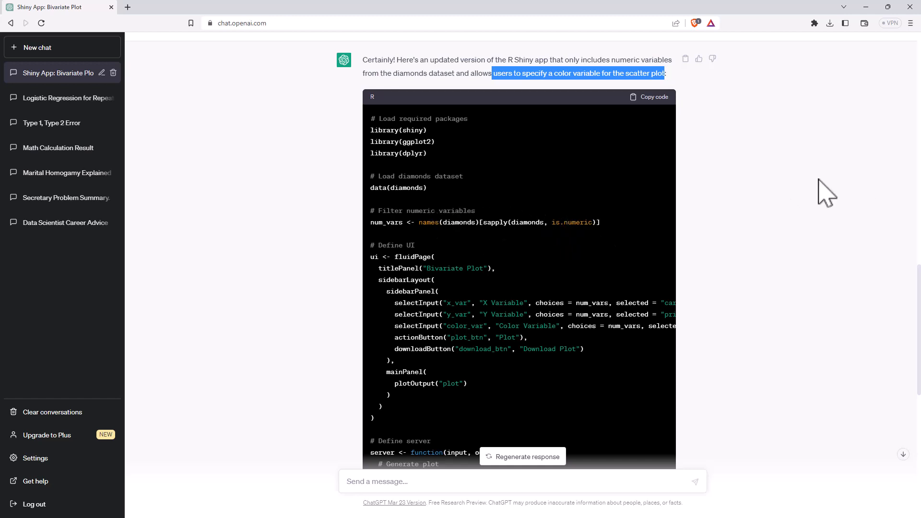
mouse_move(765, 237)
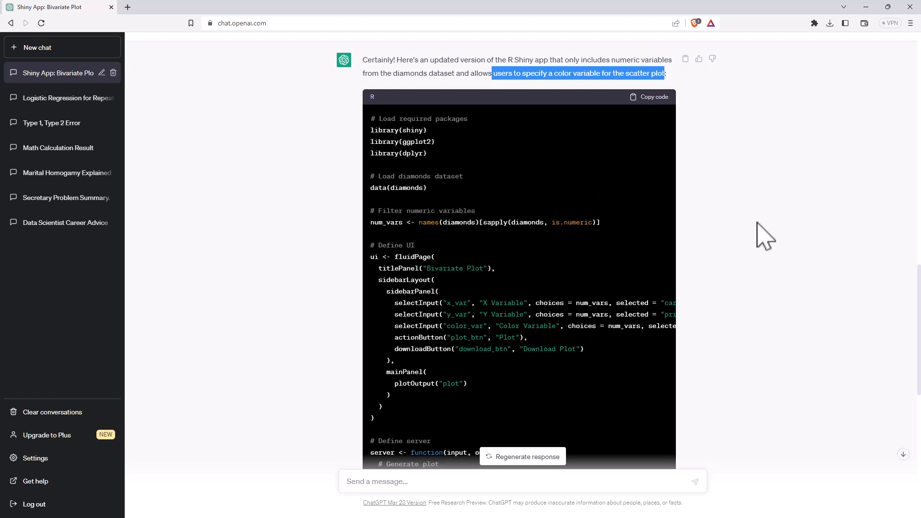
mouse_move(385, 150)
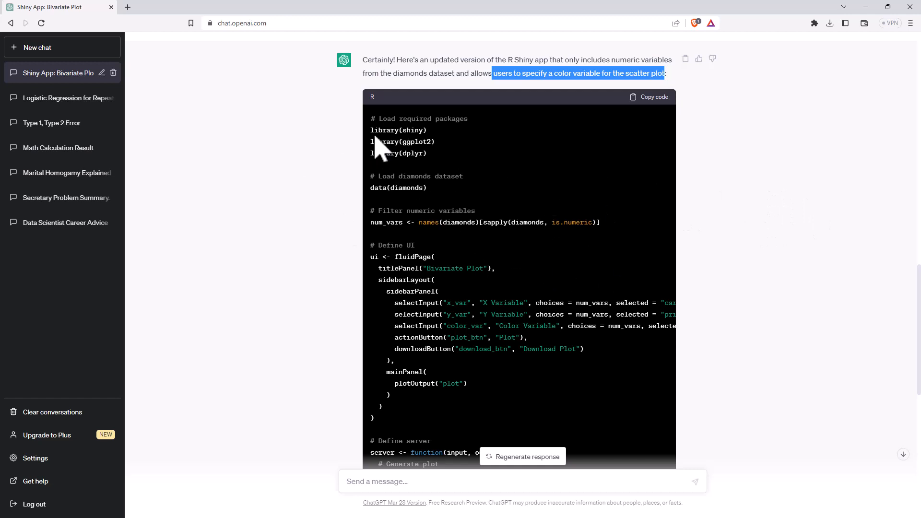
mouse_move(411, 110)
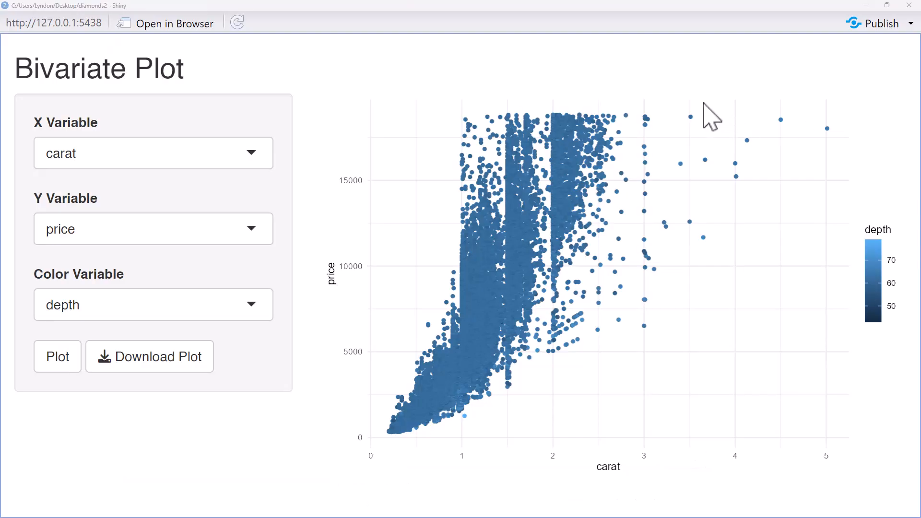
mouse_move(325, 92)
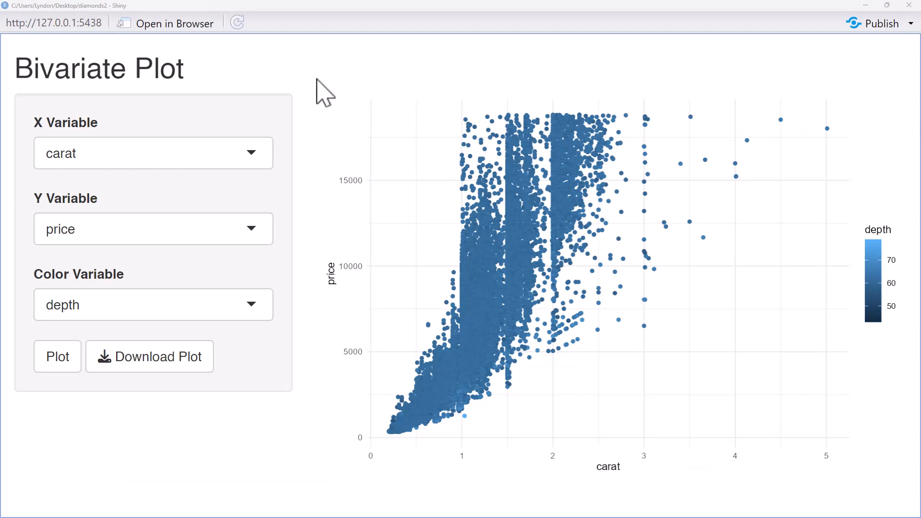
View the running app's carat-versus-price scatter coloured by depth
left_click(152, 152)
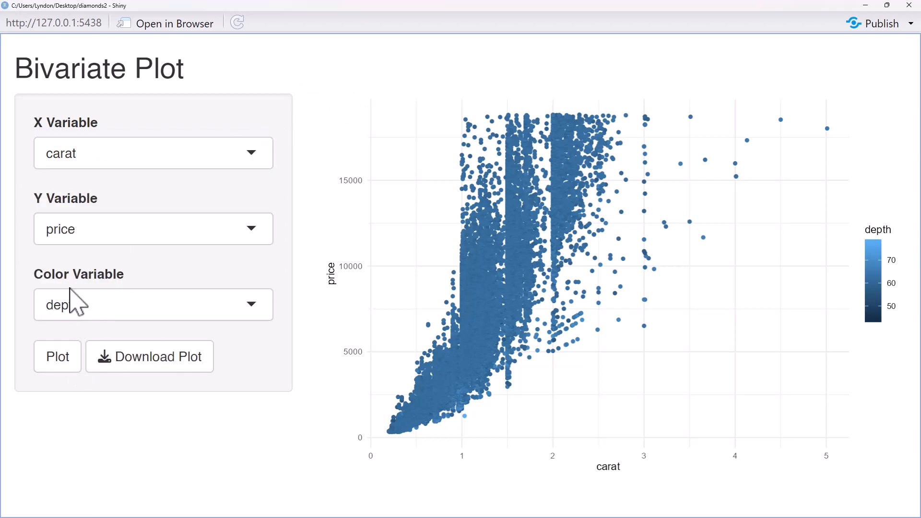
mouse_move(144, 304)
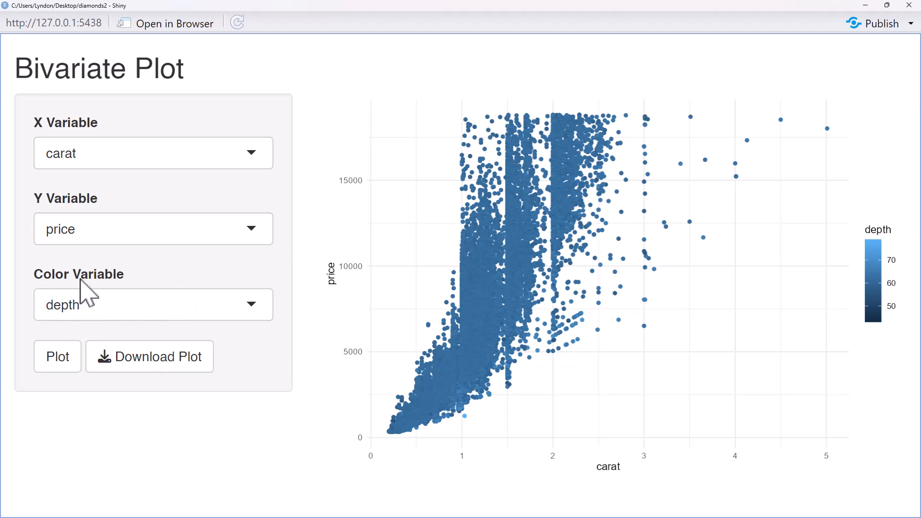
mouse_move(888, 232)
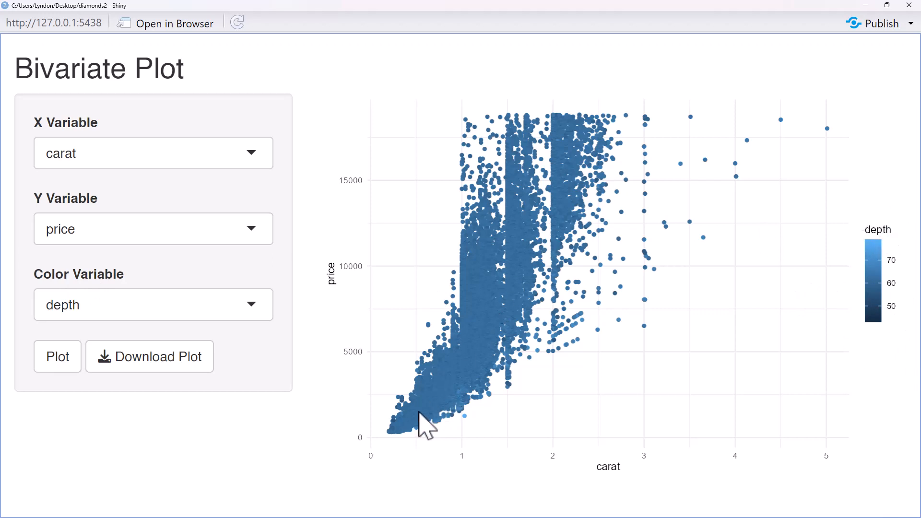
mouse_move(803, 235)
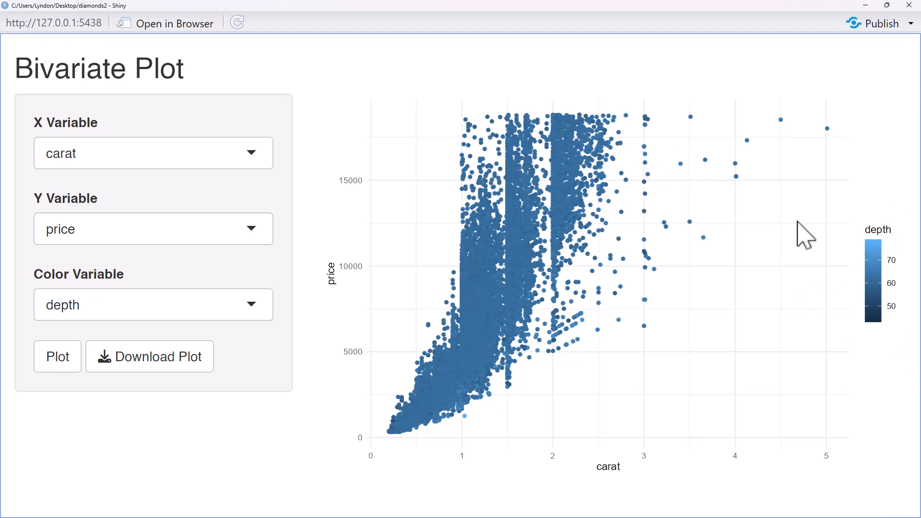
mouse_move(185, 305)
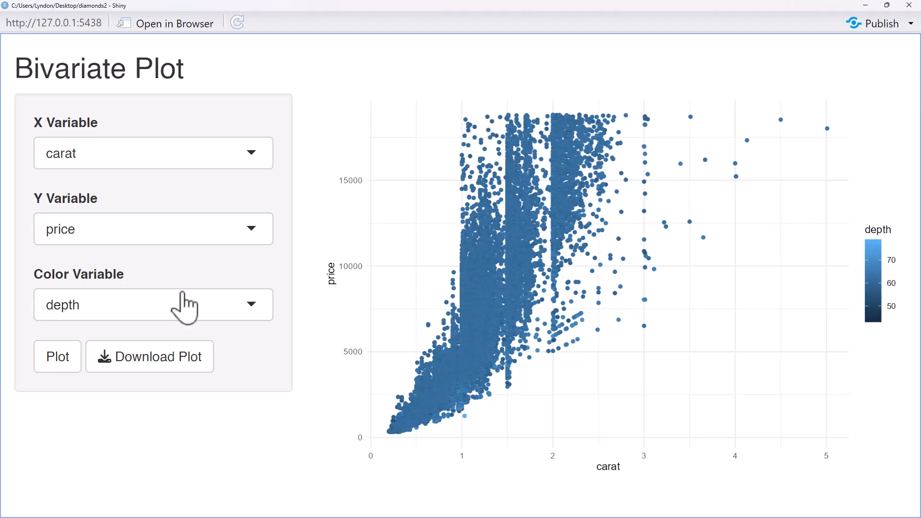
Set Color Variable to x and redraw the carat-versus-price scatterplot
left_click(152, 304)
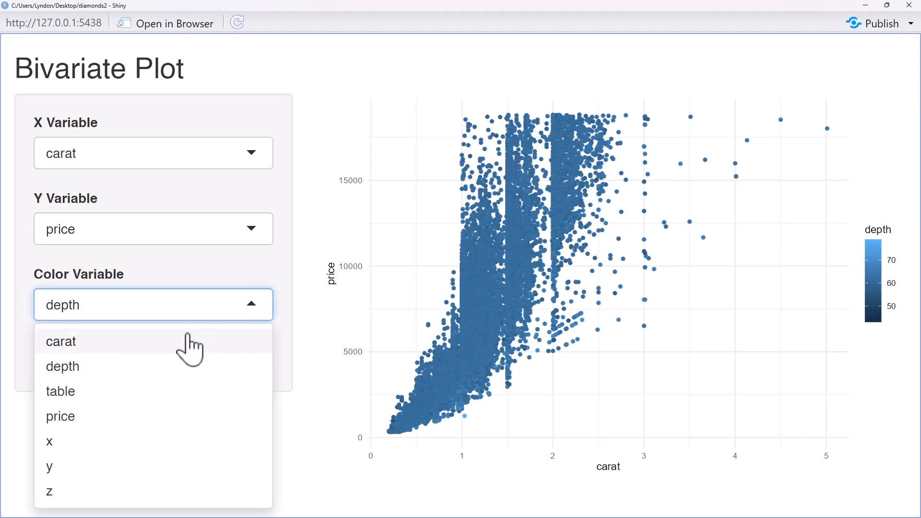
left_click(49, 442)
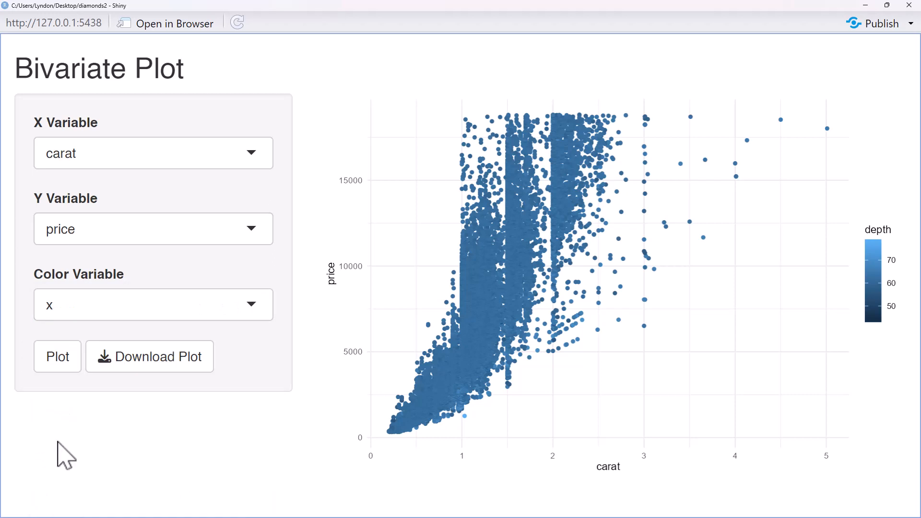
left_click(57, 356)
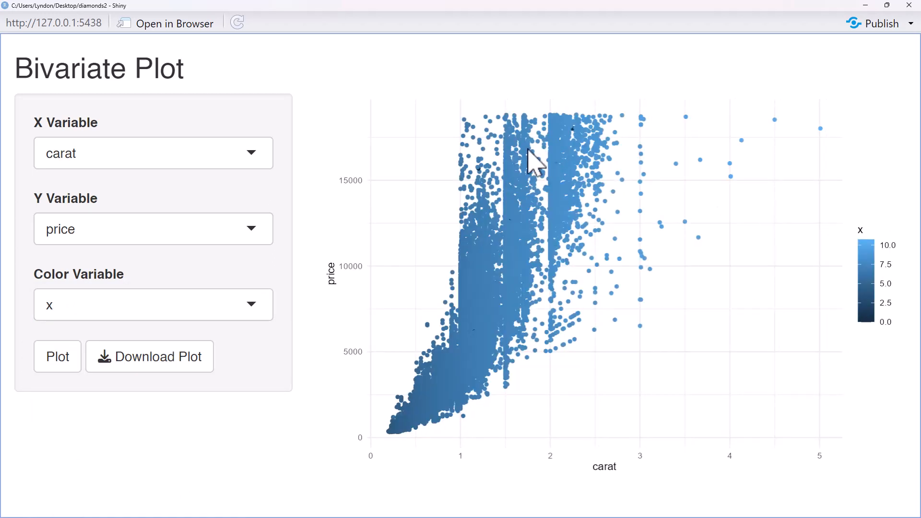
mouse_move(524, 187)
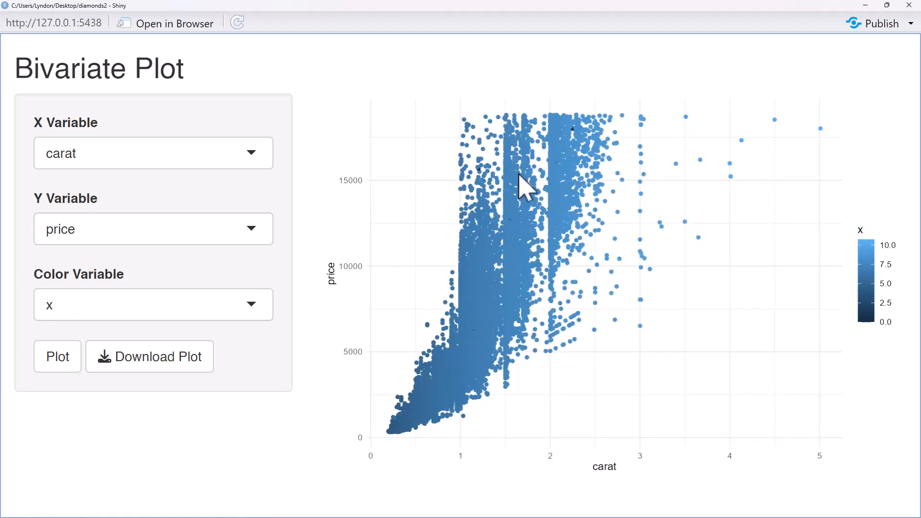
mouse_move(456, 259)
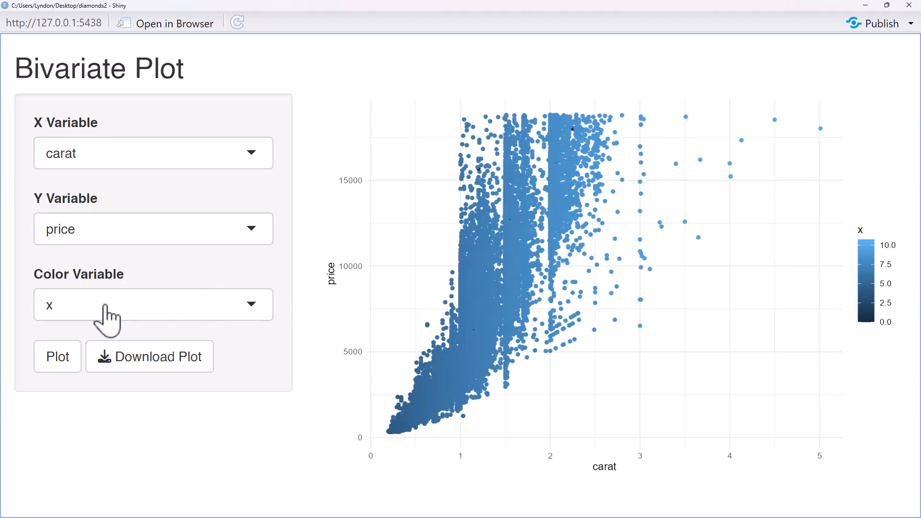
mouse_move(171, 109)
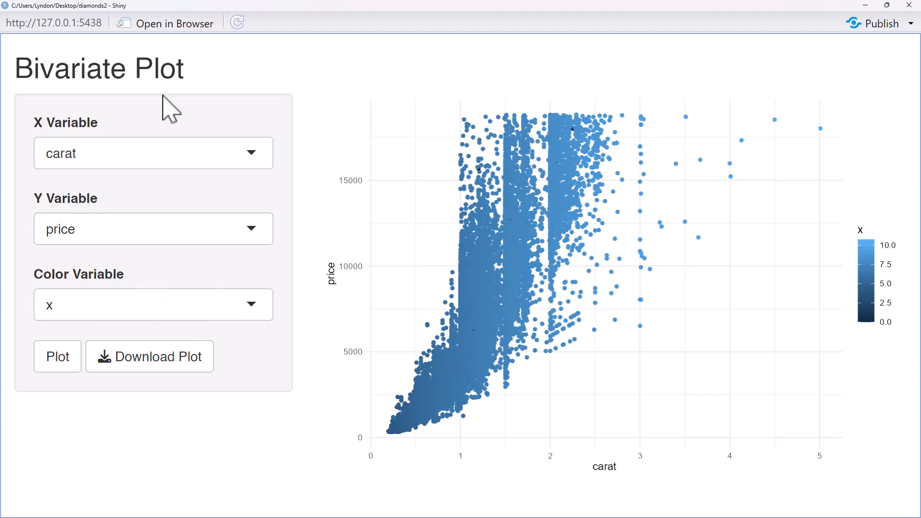
mouse_move(346, 115)
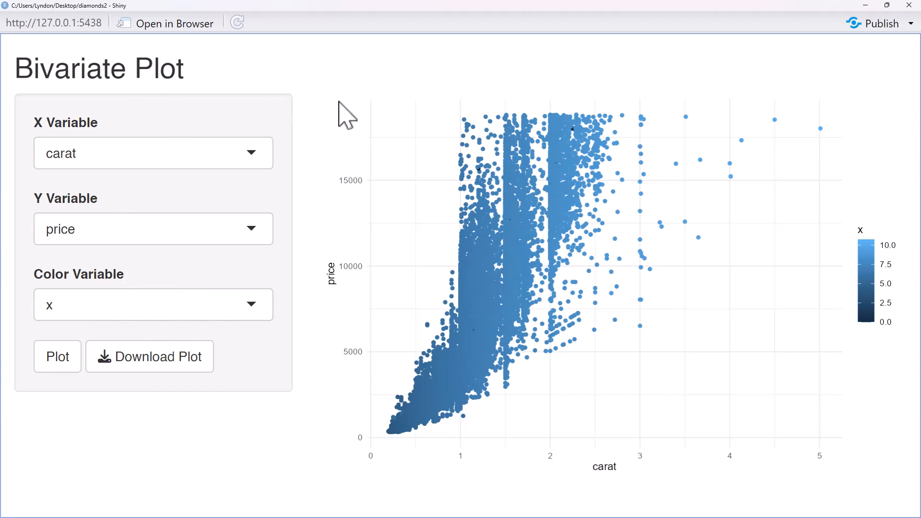
mouse_move(334, 109)
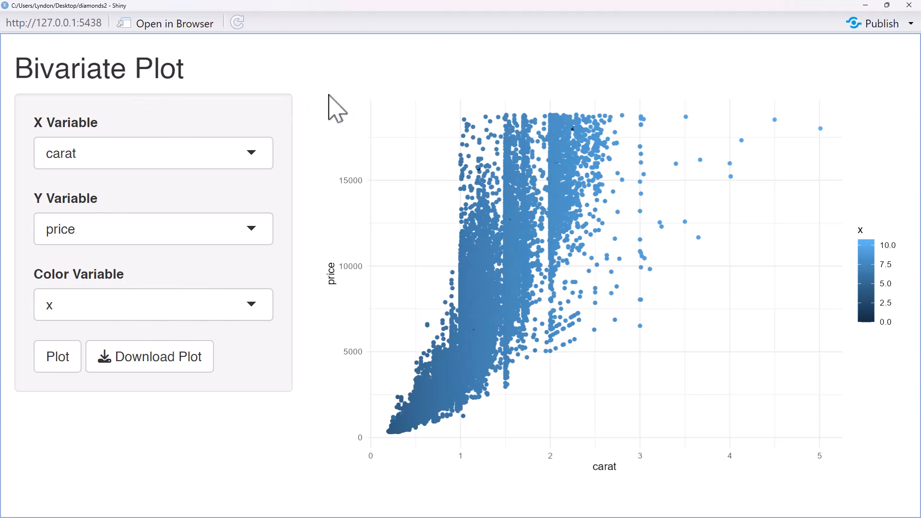
mouse_move(376, 103)
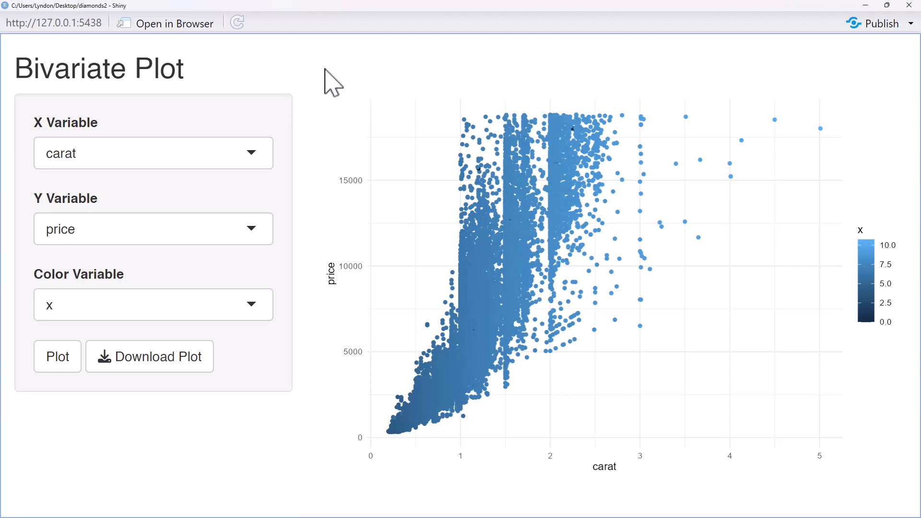
mouse_move(320, 158)
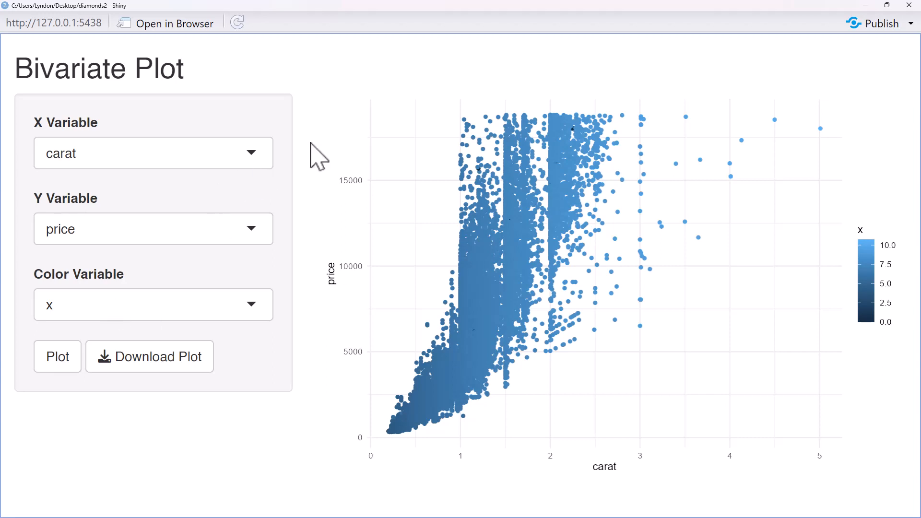
mouse_move(541, 193)
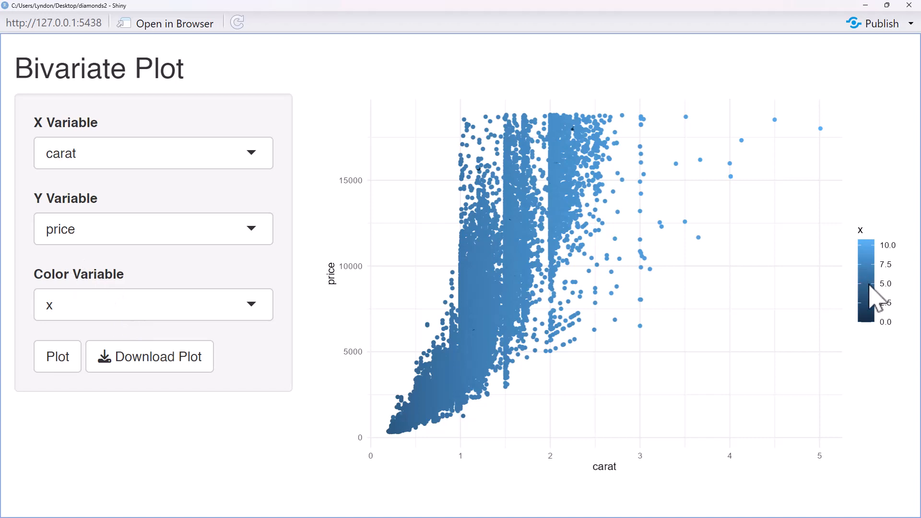
mouse_move(829, 370)
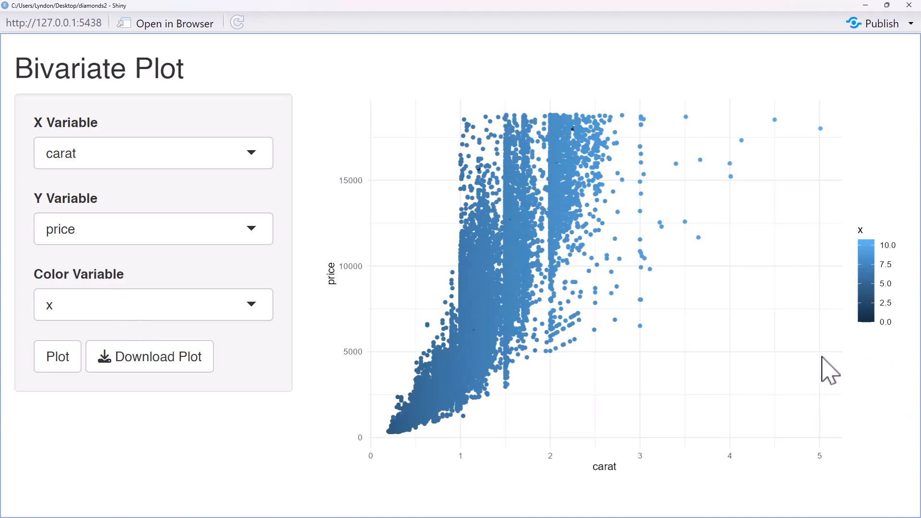
mouse_move(535, 79)
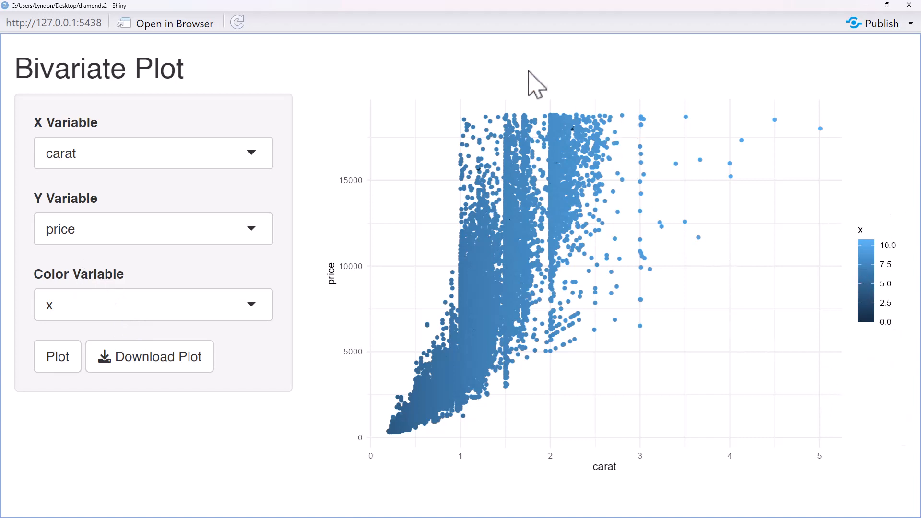
mouse_move(466, 65)
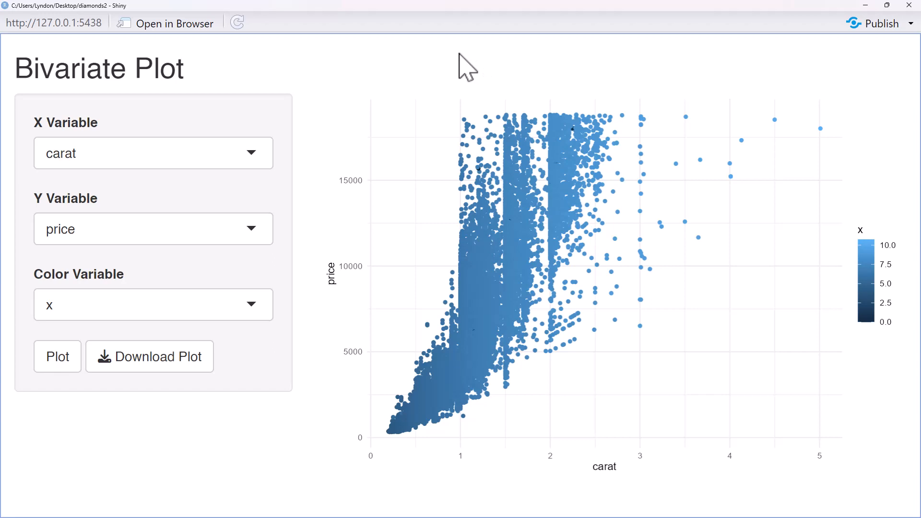
mouse_move(450, 170)
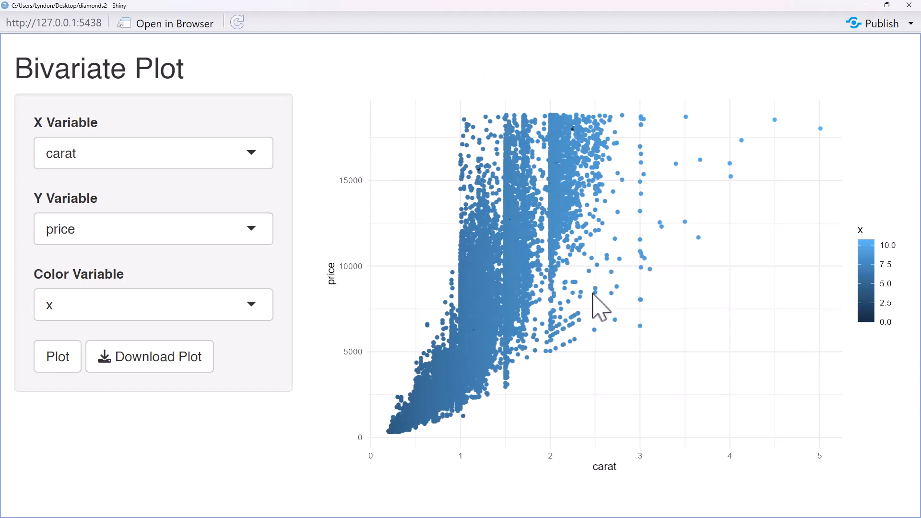
mouse_move(420, 102)
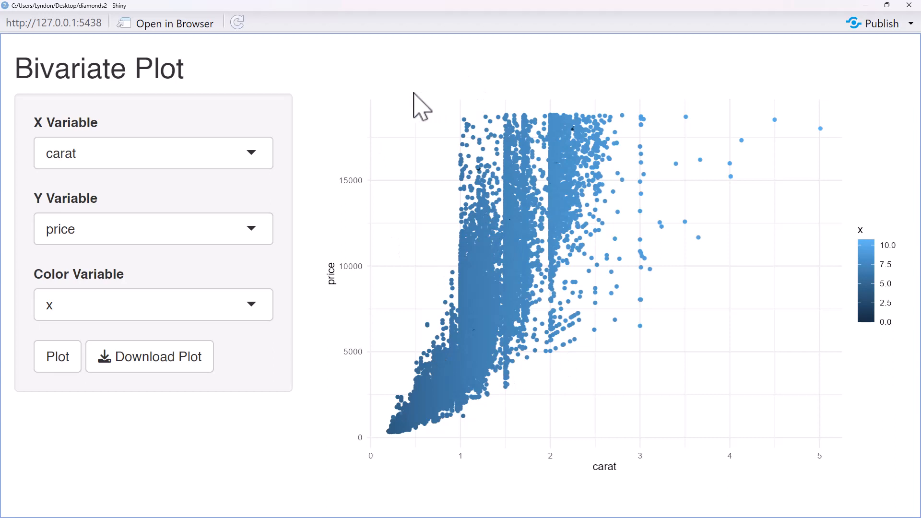
mouse_move(395, 75)
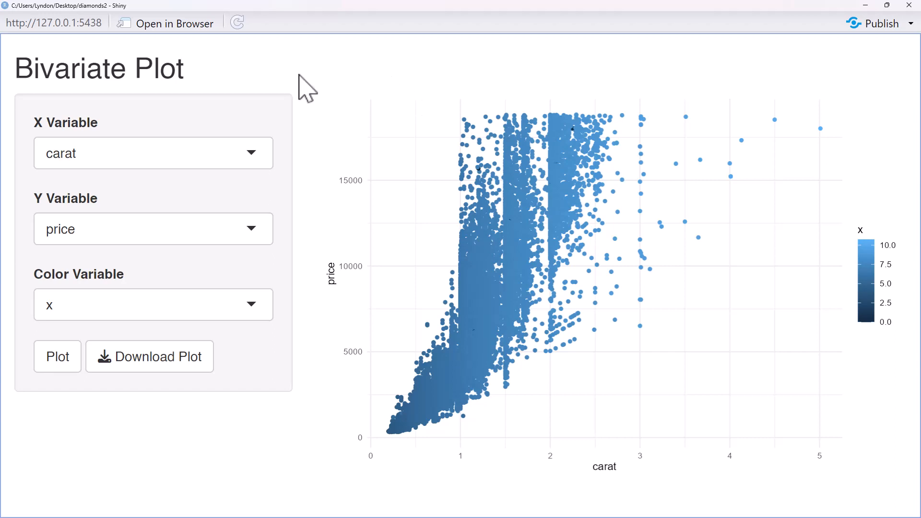
mouse_move(661, 97)
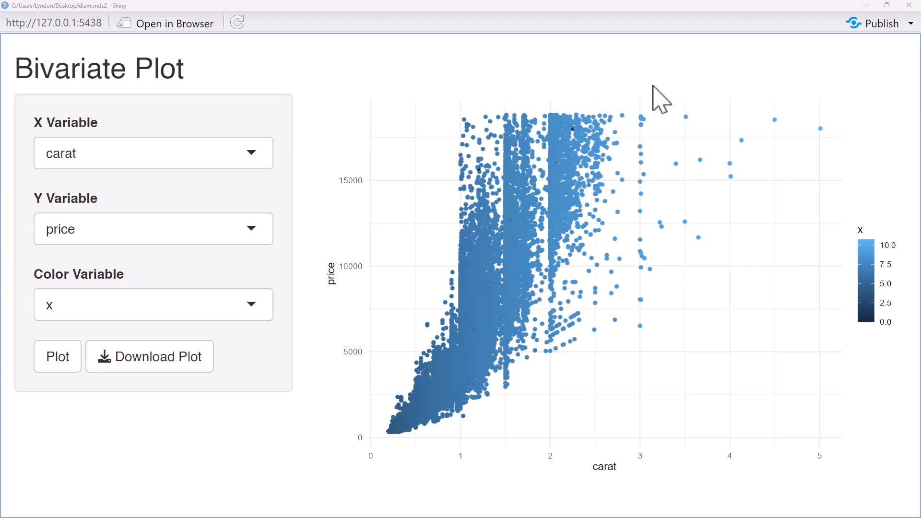
mouse_move(639, 135)
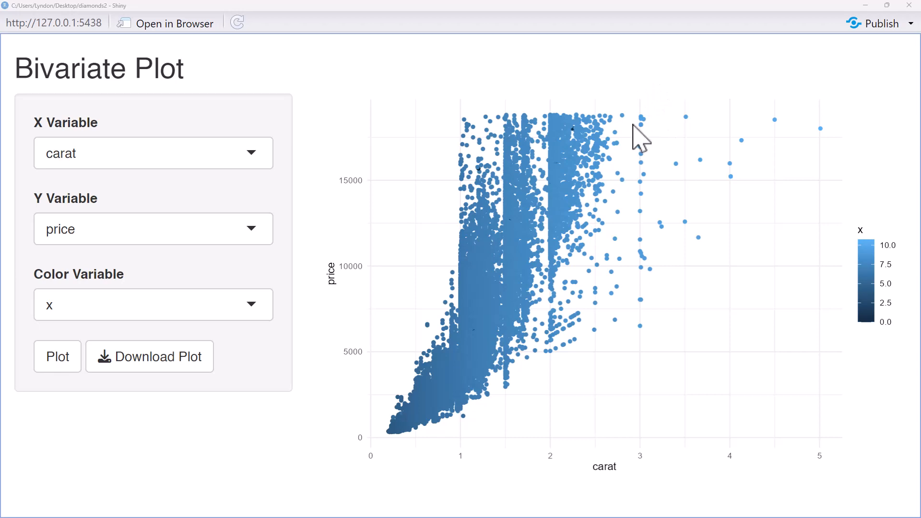
mouse_move(707, 79)
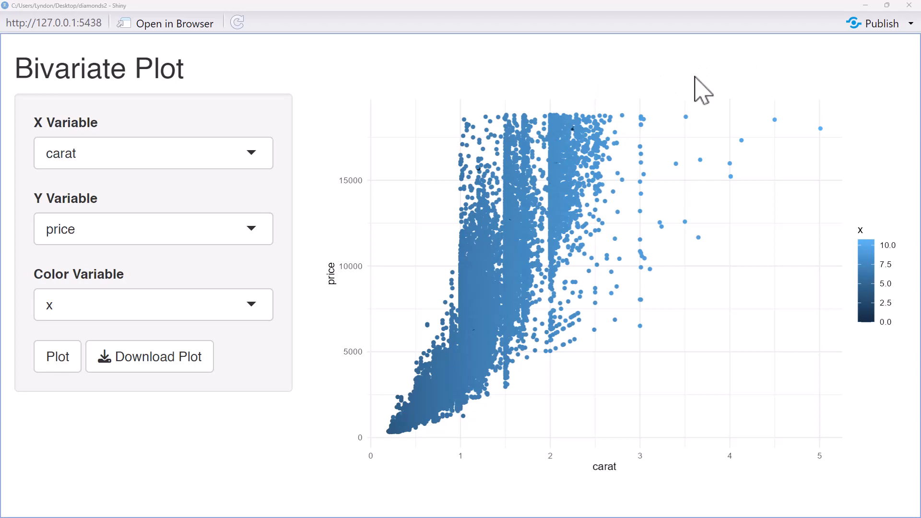
mouse_move(536, 79)
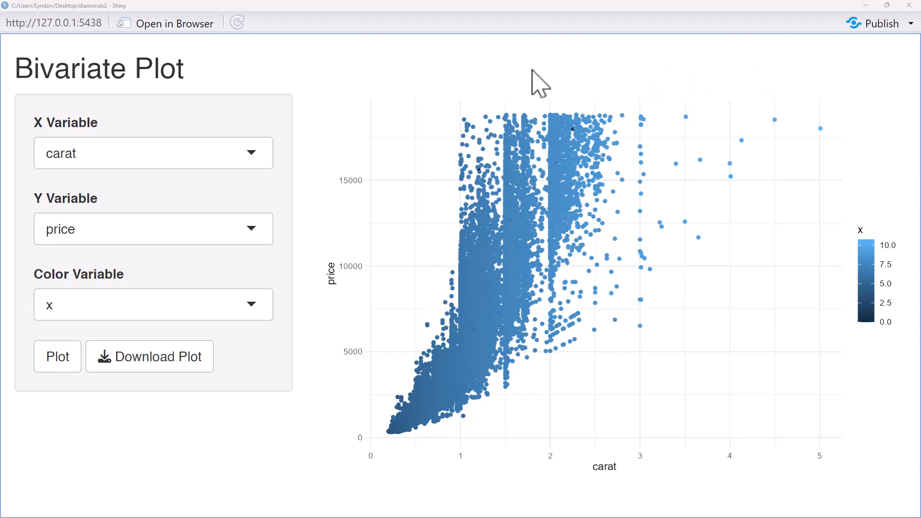
mouse_move(550, 44)
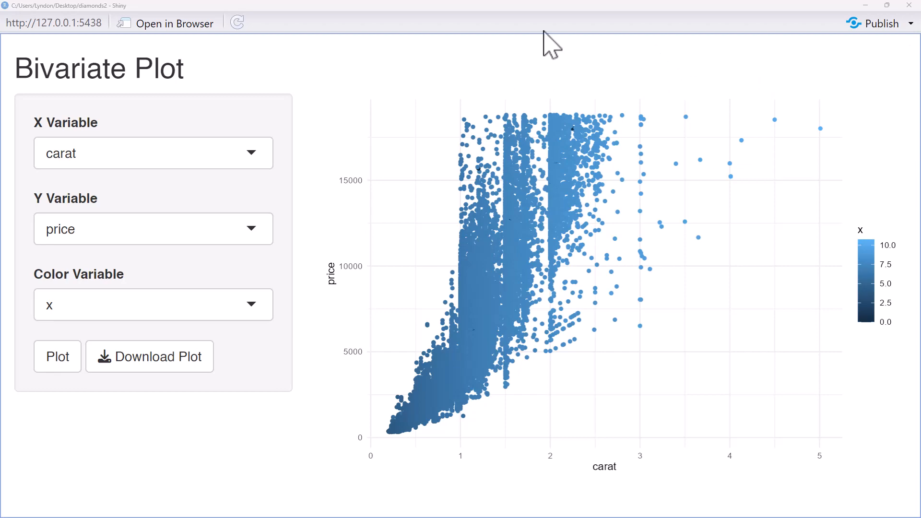